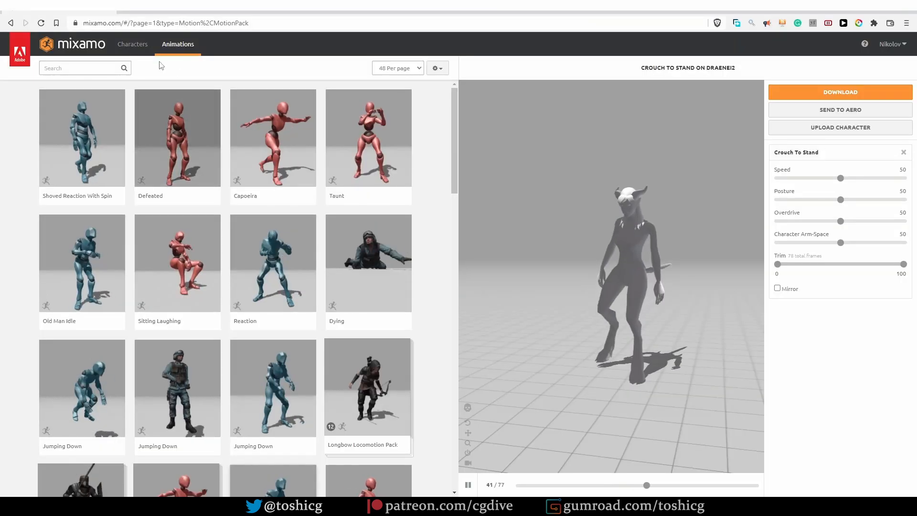
Step: Generate a Mixamo control rig with IK limbs for the mannequin, then start deleting the character
left_click(131, 43)
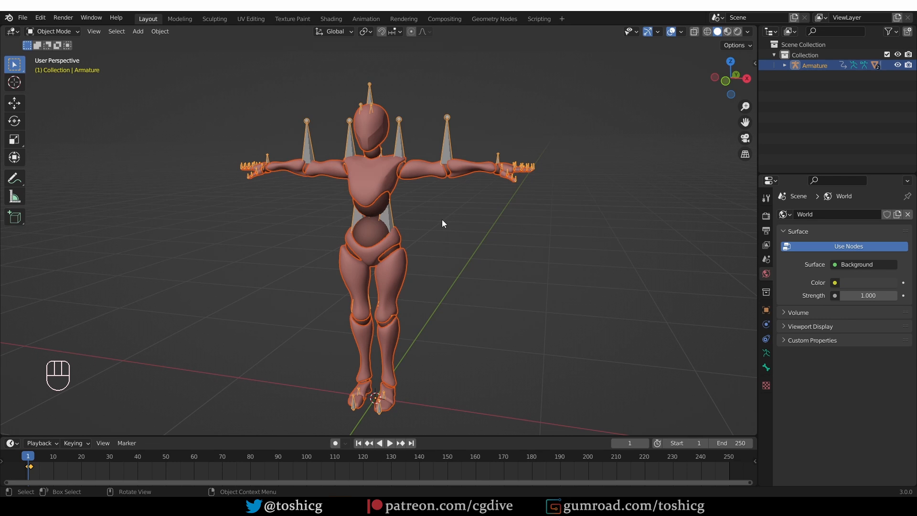
mouse_move(417, 240)
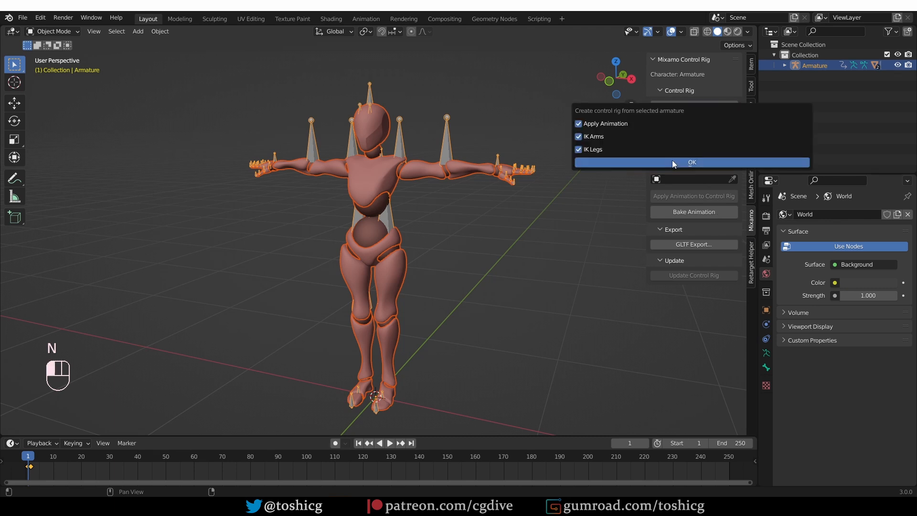
left_click(692, 162)
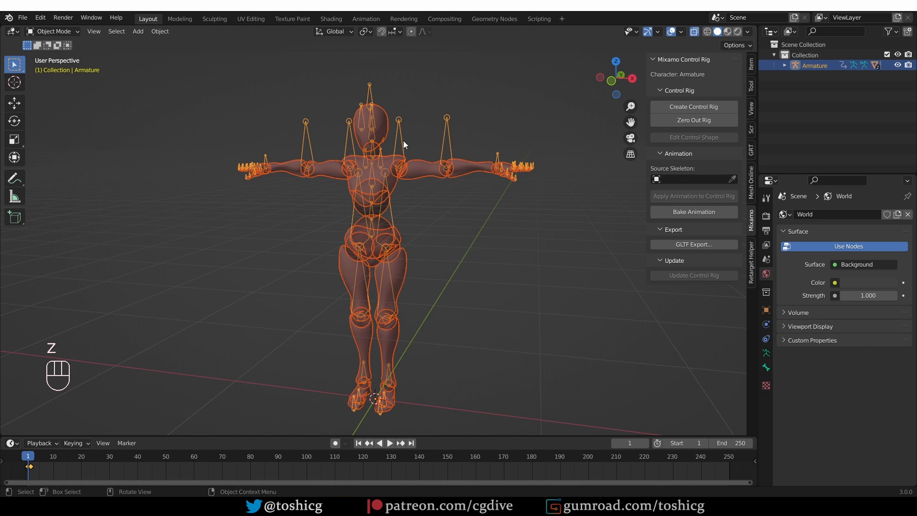
mouse_move(321, 204)
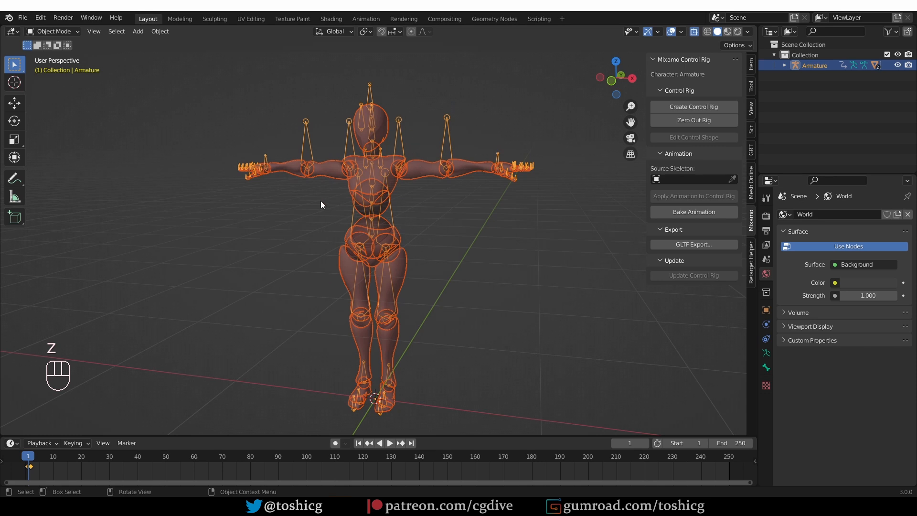
key("x")
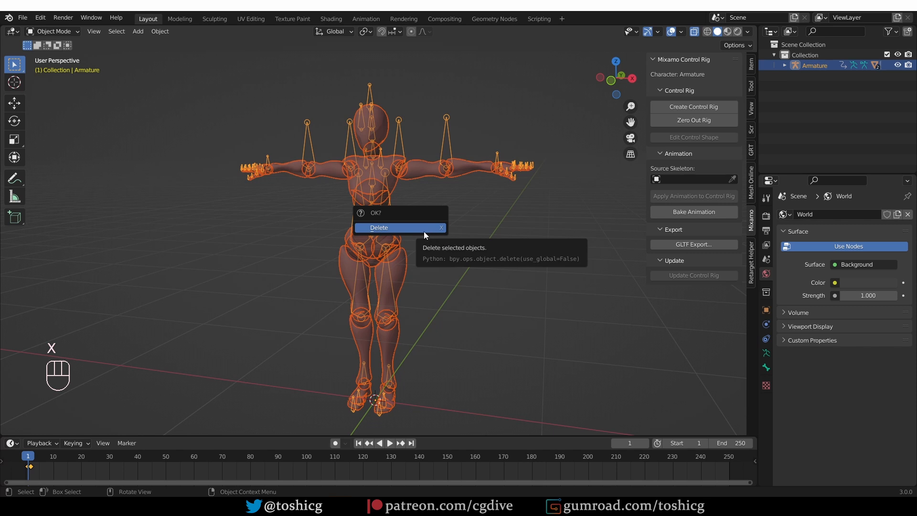
Step: Delete the rigged mannequin and import xbot.fbx with Automatic Bone Orientation enabled
left_click(379, 228)
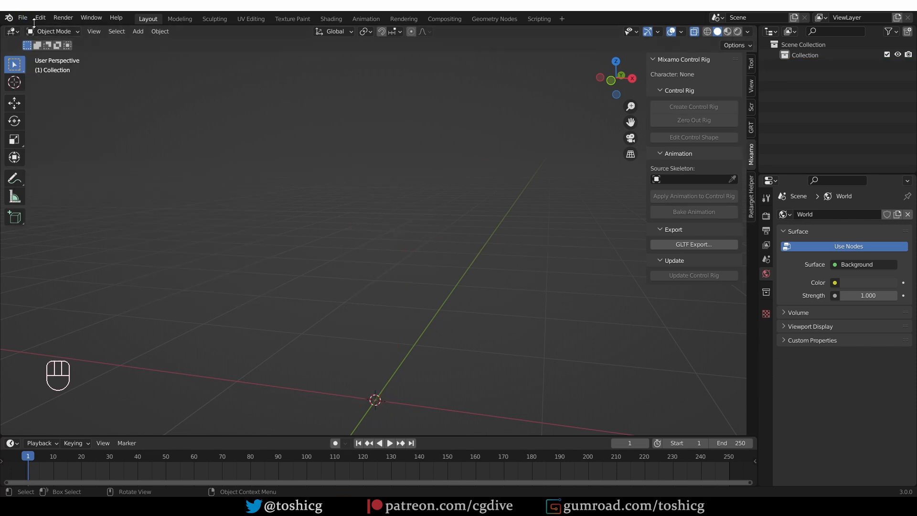
left_click(22, 17)
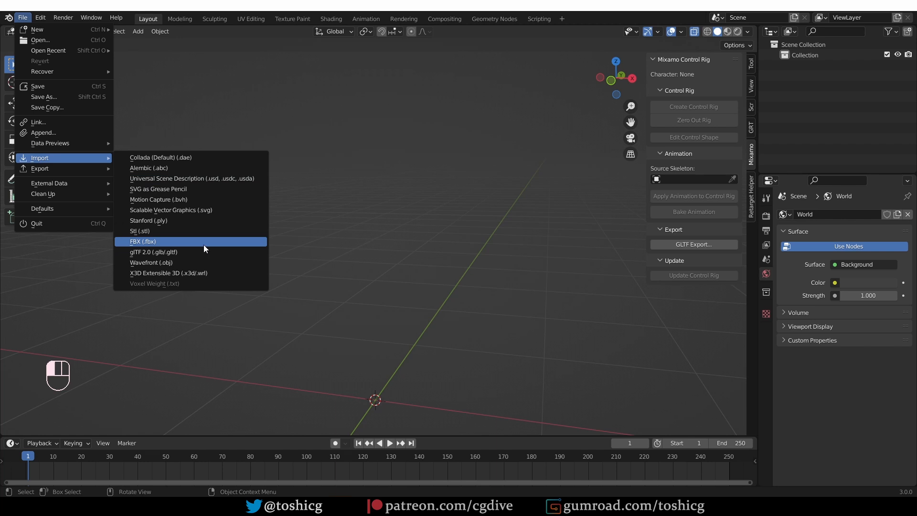
left_click(142, 241)
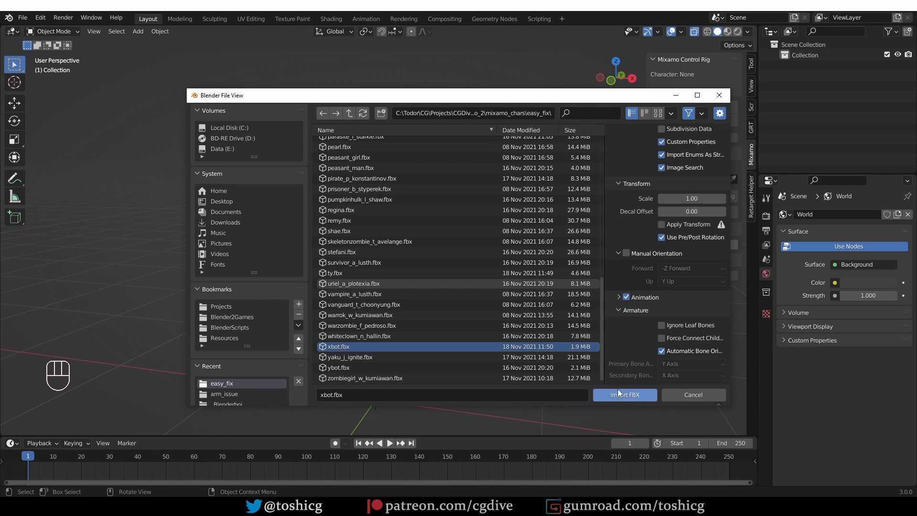
left_click(624, 394)
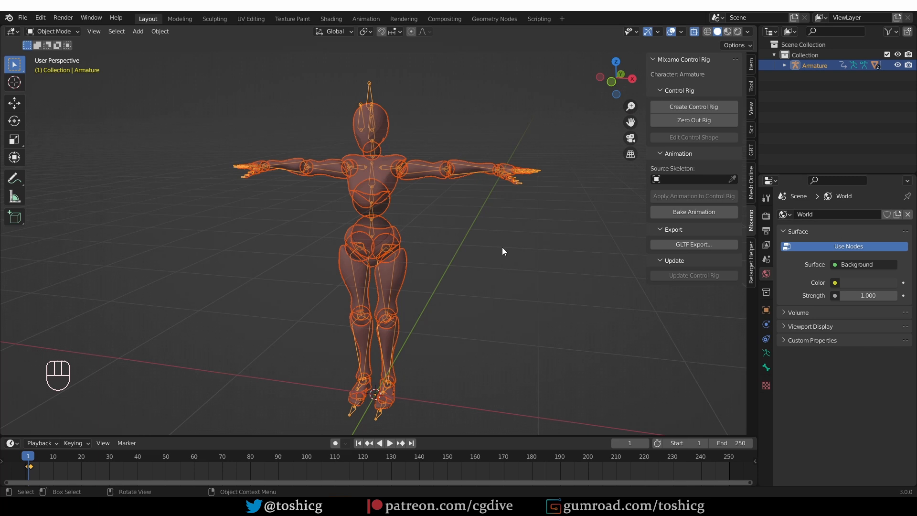
Step: Create the Mixamo control rig for the xbot with Apply Animation, IK Arms and IK Legs kept on
left_click(694, 106)
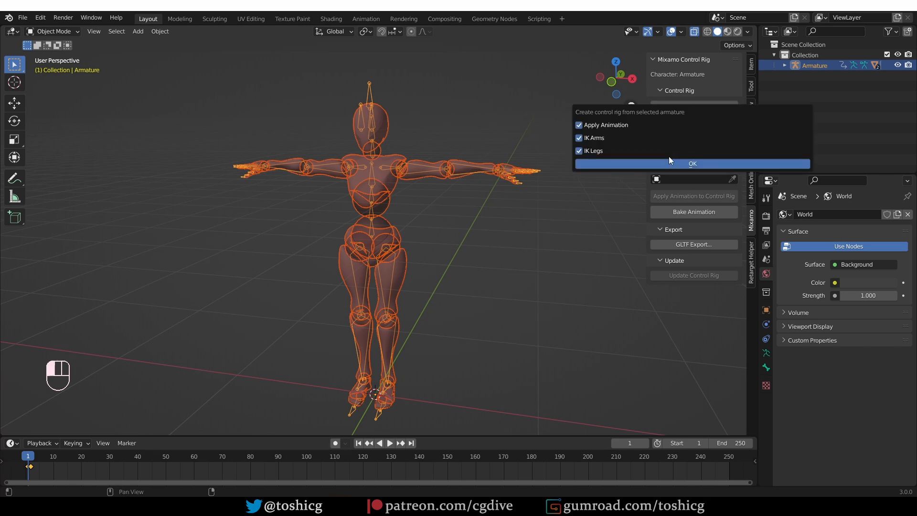
left_click(692, 163)
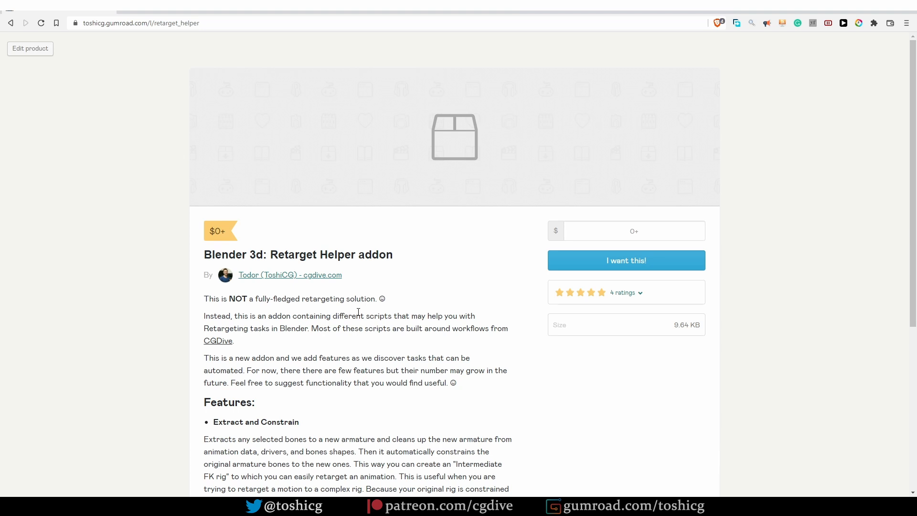
mouse_move(635, 50)
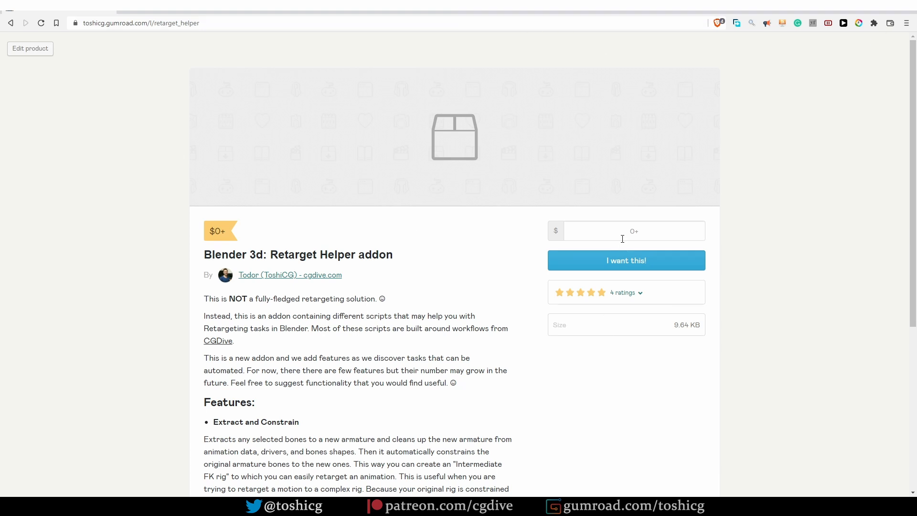
Step: Replace the Retarget Helper payment amount with 99999 on the Gumroad page
left_click(633, 230)
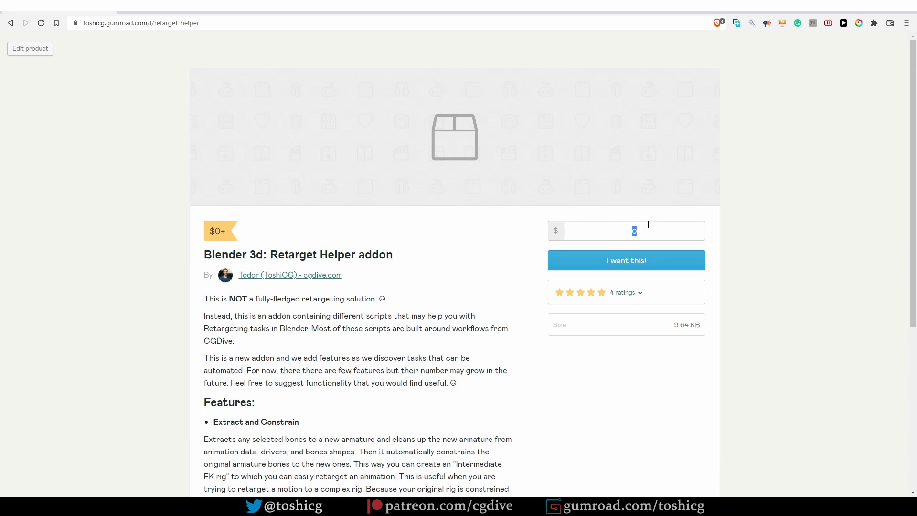
type("999999")
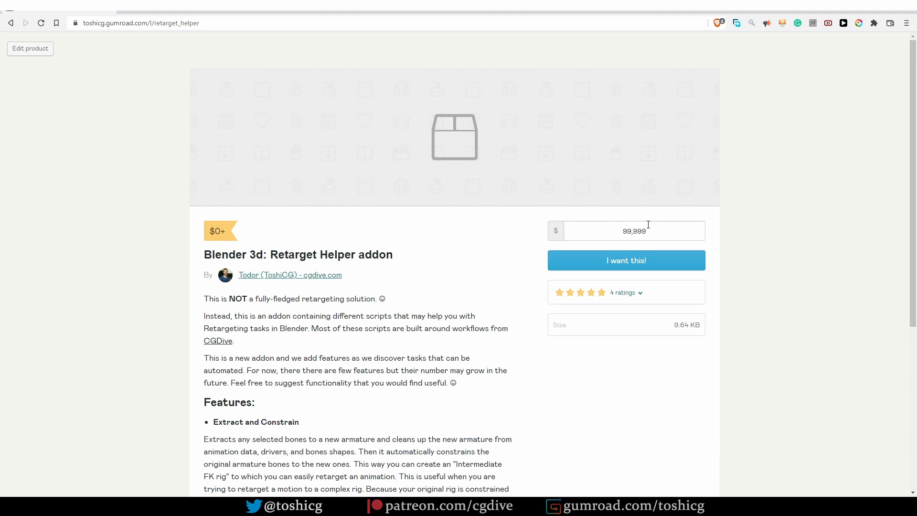
left_click(633, 230)
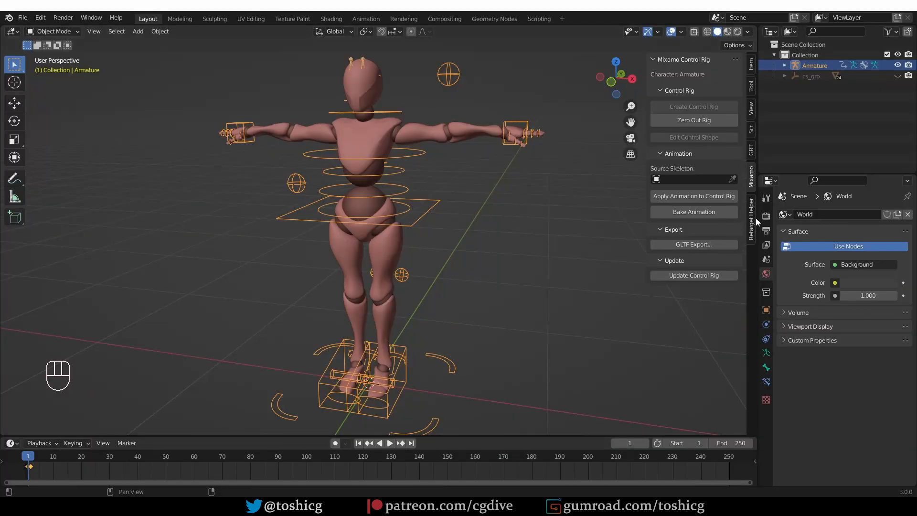
Step: Show the Retarget Helper sidebar tools and undo the last control-rig change
left_click(750, 217)
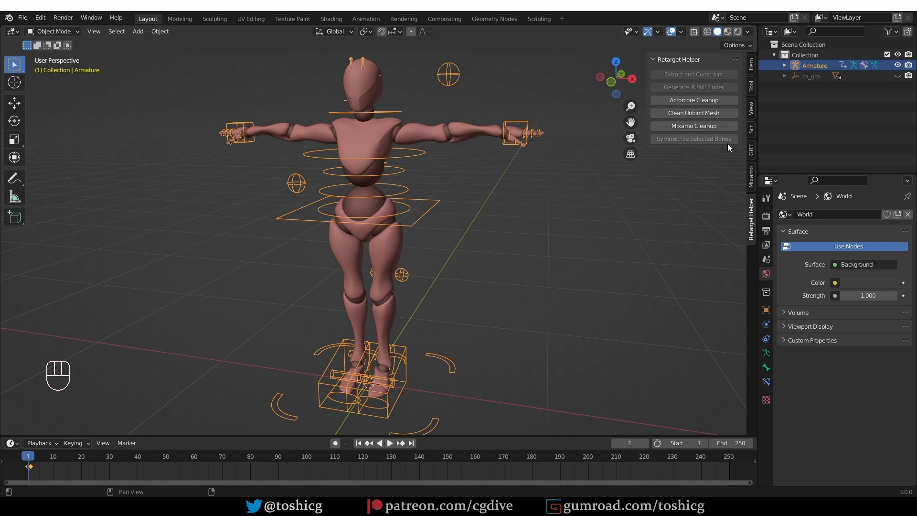
mouse_move(706, 156)
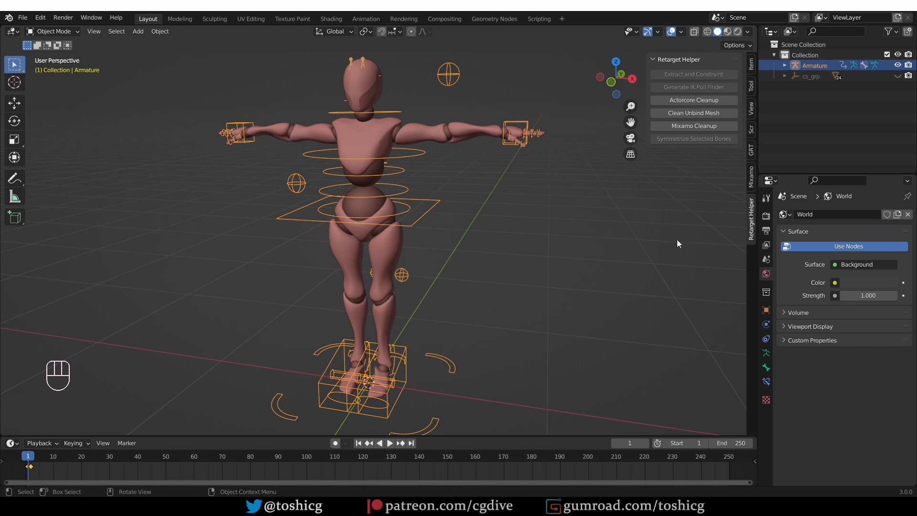
key("ctrl+z")
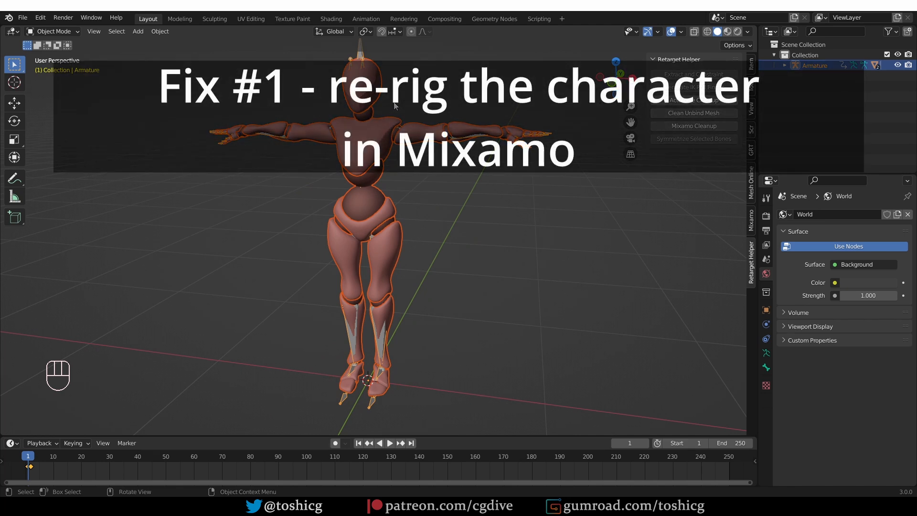
mouse_move(361, 331)
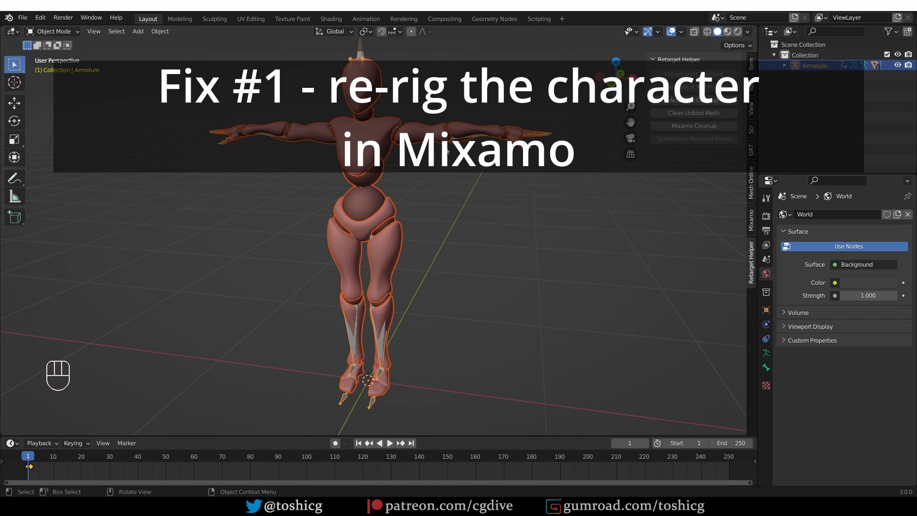
mouse_move(462, 184)
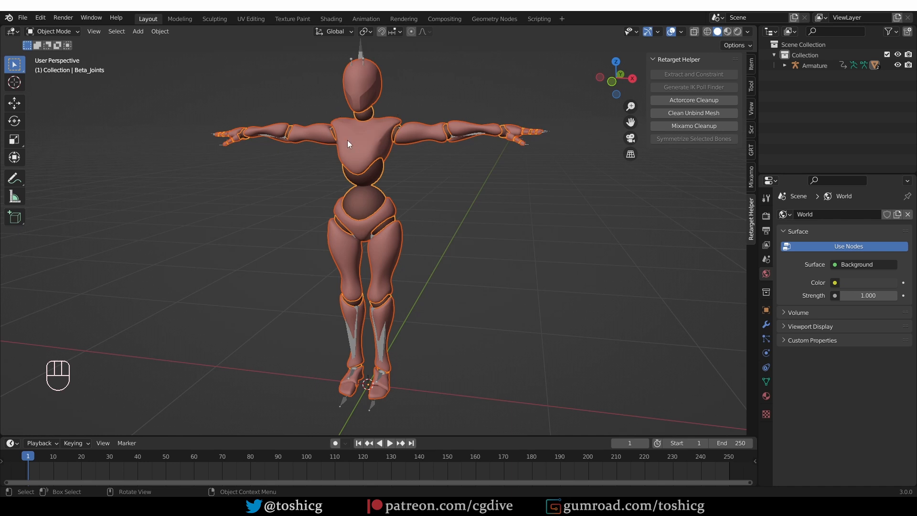
Step: Clear the xbot meshes' parent keeping transforms, undo and redo it, then select the body meshes
key("Alt+P")
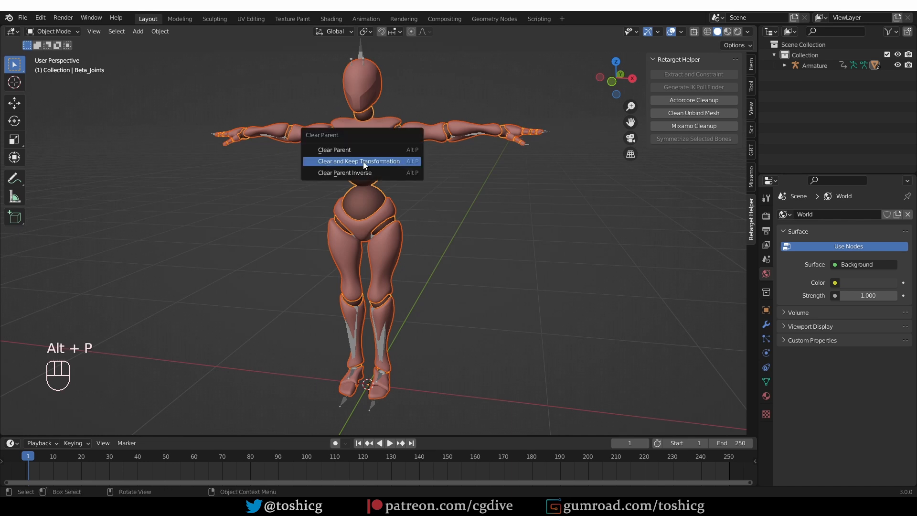
left_click(335, 149)
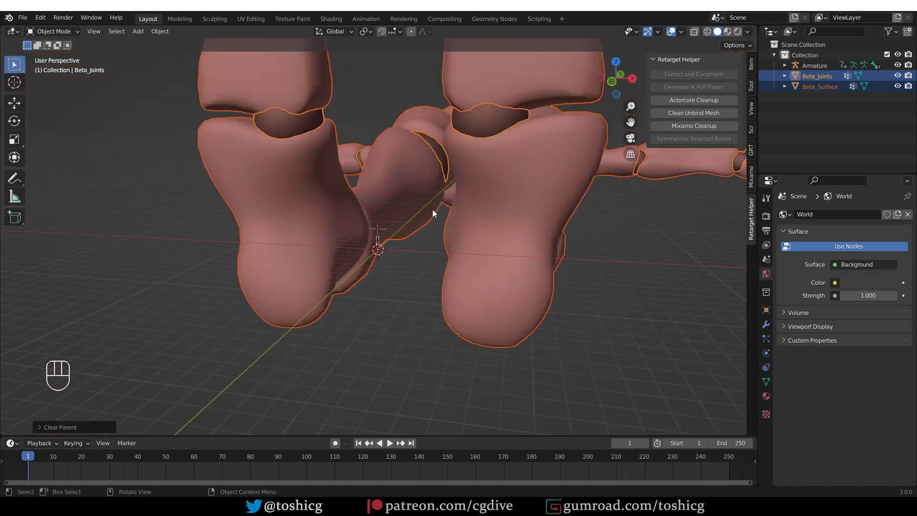
key("Ctrl+Z")
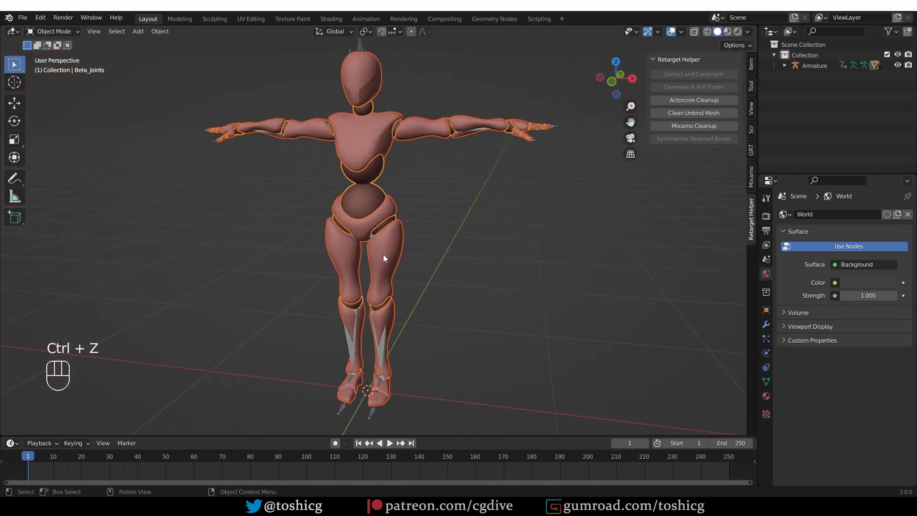
key("alt+p")
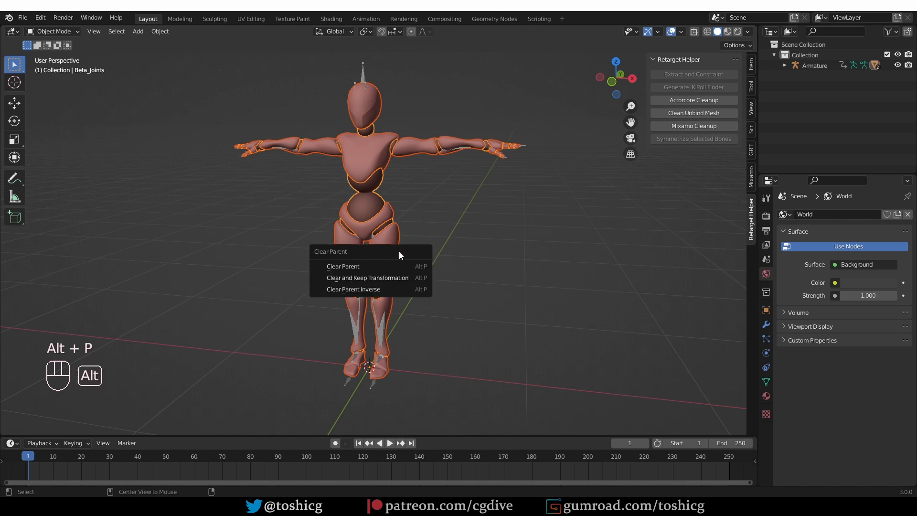
mouse_move(363, 312)
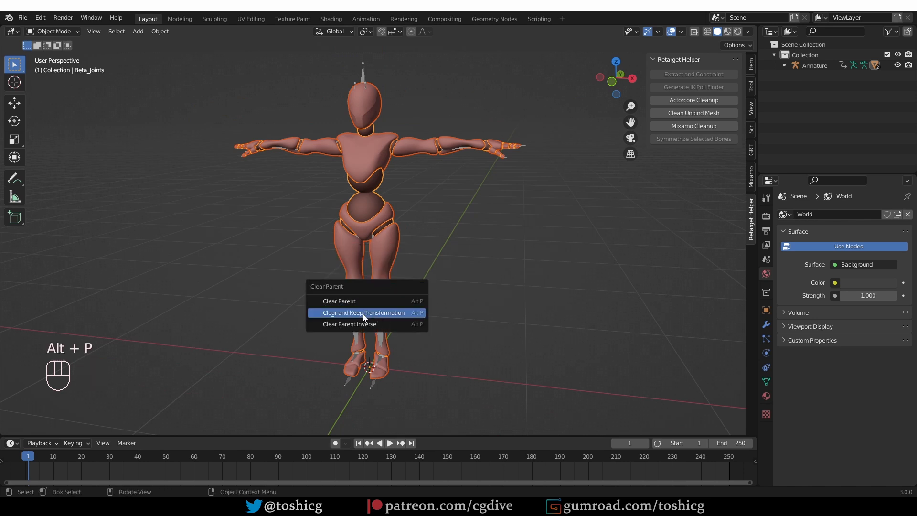
left_click(363, 311)
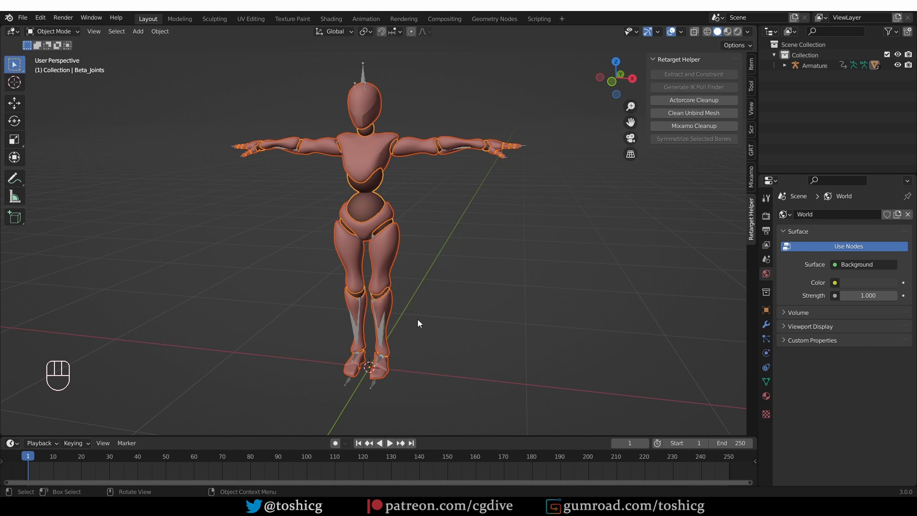
mouse_move(554, 235)
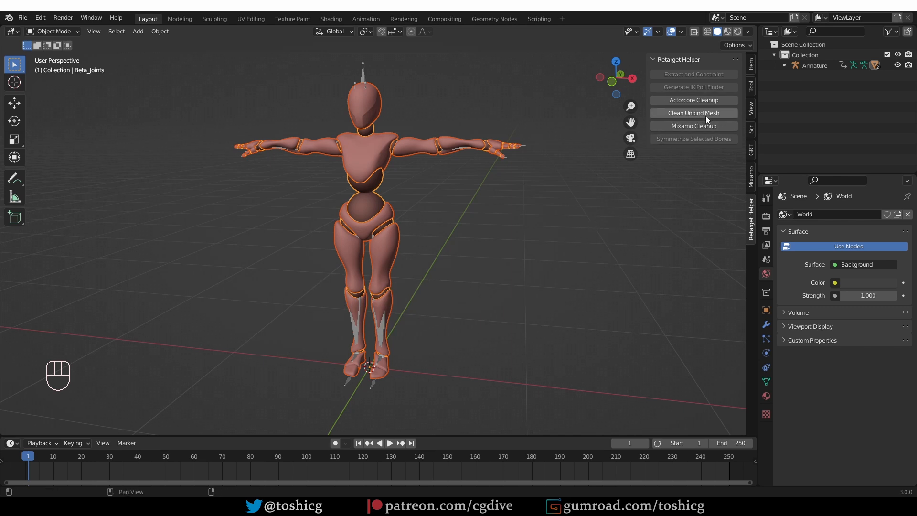
Step: Clean Unbind both xbot meshes clearing parent, modifier, vertex groups and transforms, then select the old armature
left_click(693, 113)
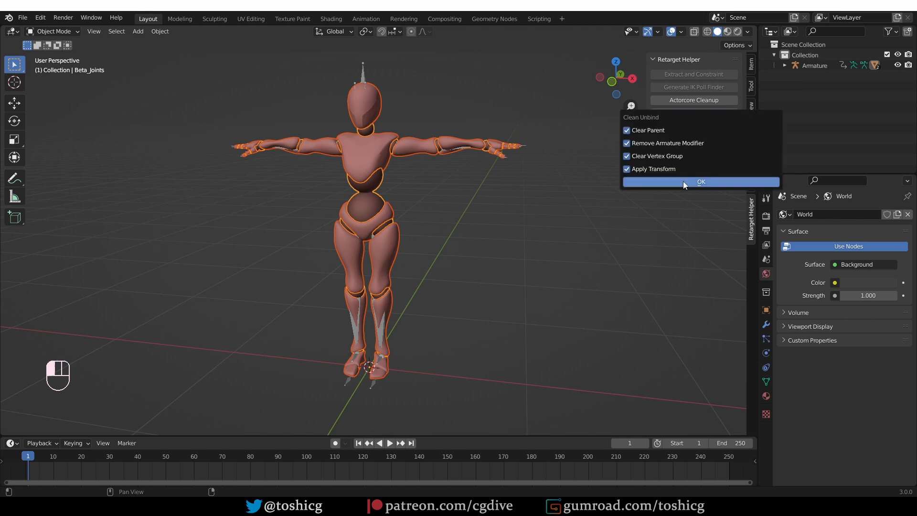
left_click(700, 181)
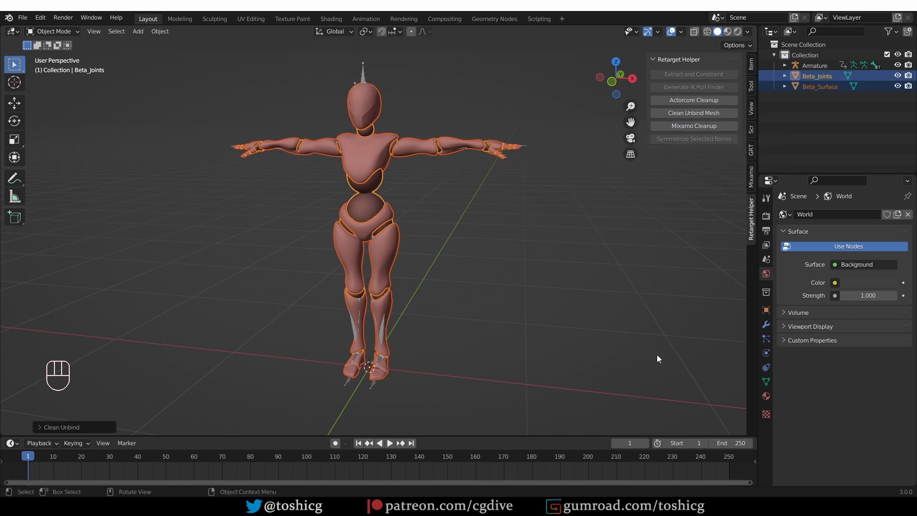
left_click(818, 86)
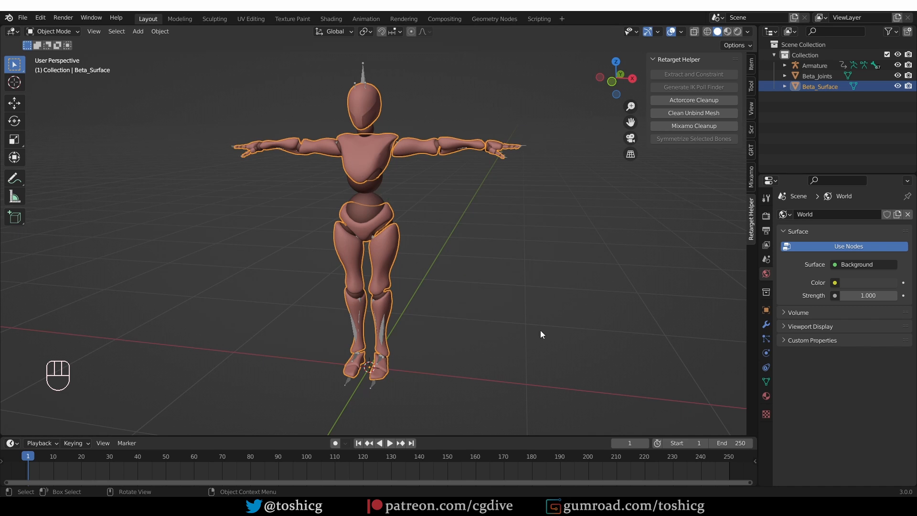
left_click(765, 381)
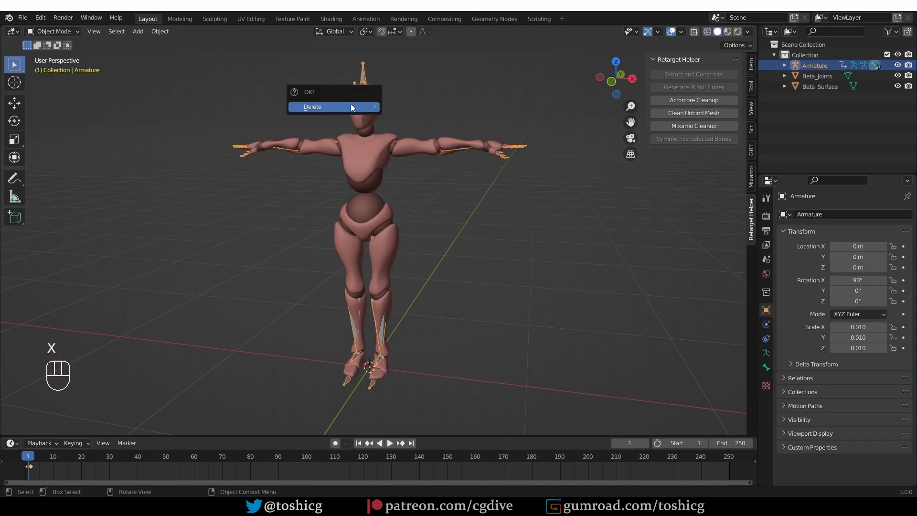
Step: Delete the old armature and export the two remaining meshes as xbot2.fbx
left_click(312, 106)
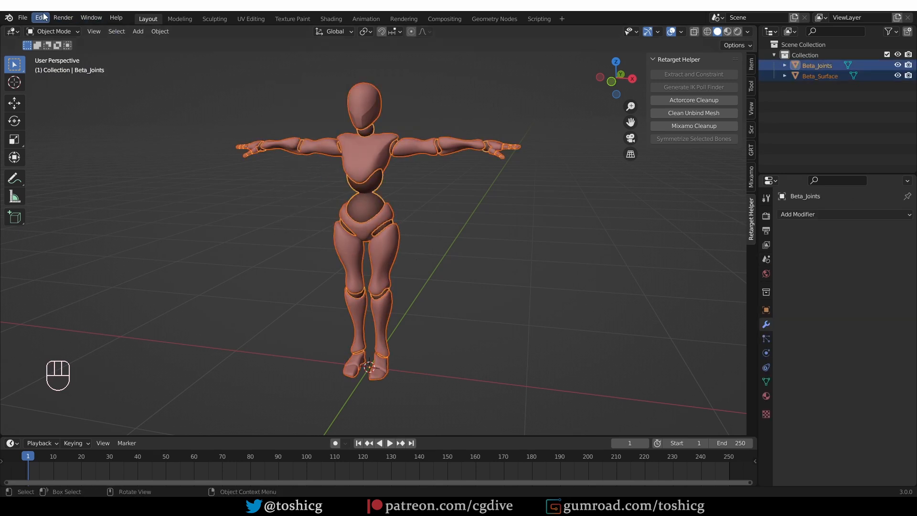
left_click(22, 18)
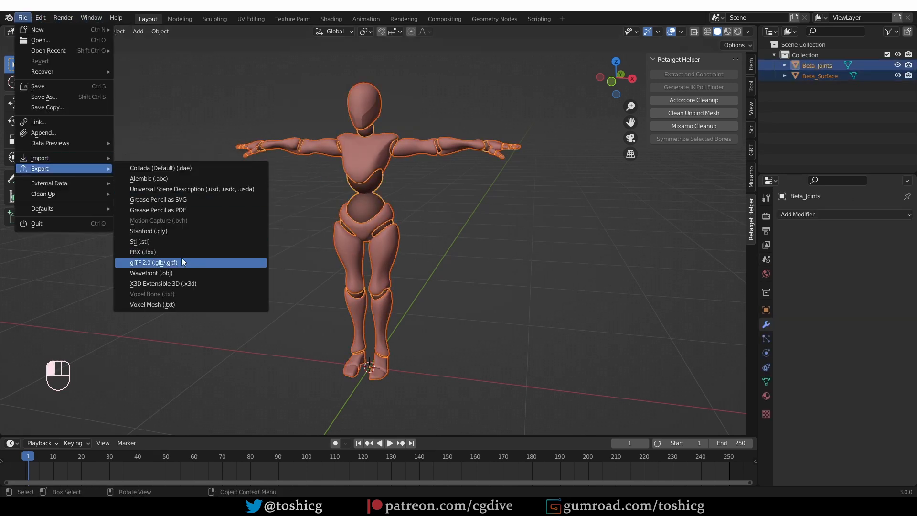
left_click(143, 252)
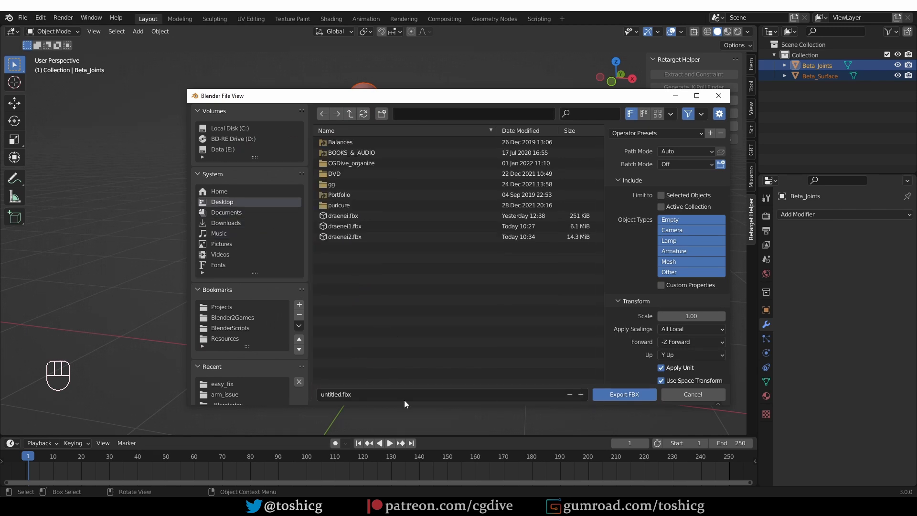
type("xbot2")
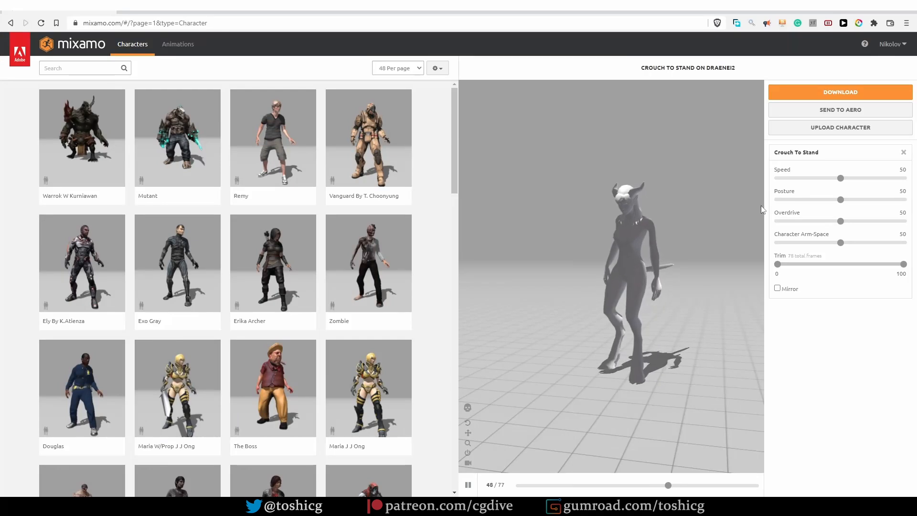
Step: Upload xbot2.fbx to Mixamo and accept the auto-rig built from the placed markers
left_click(840, 127)
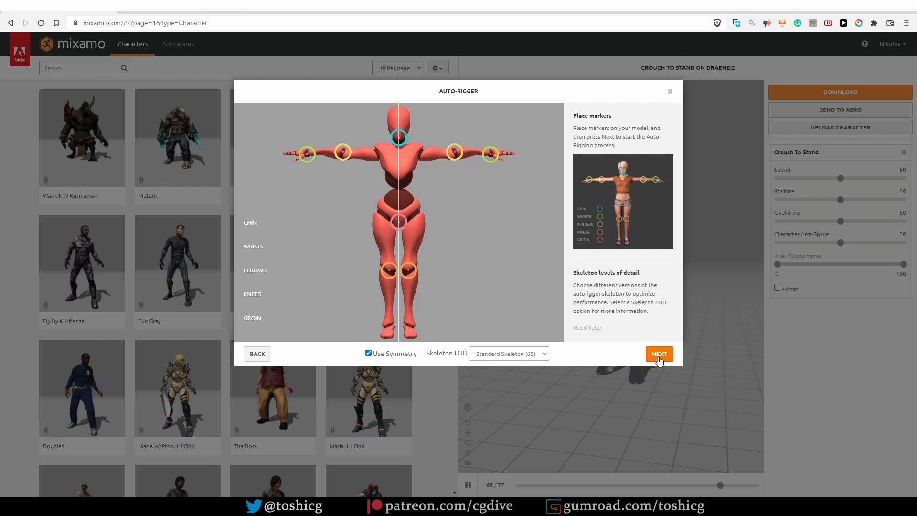
left_click(659, 353)
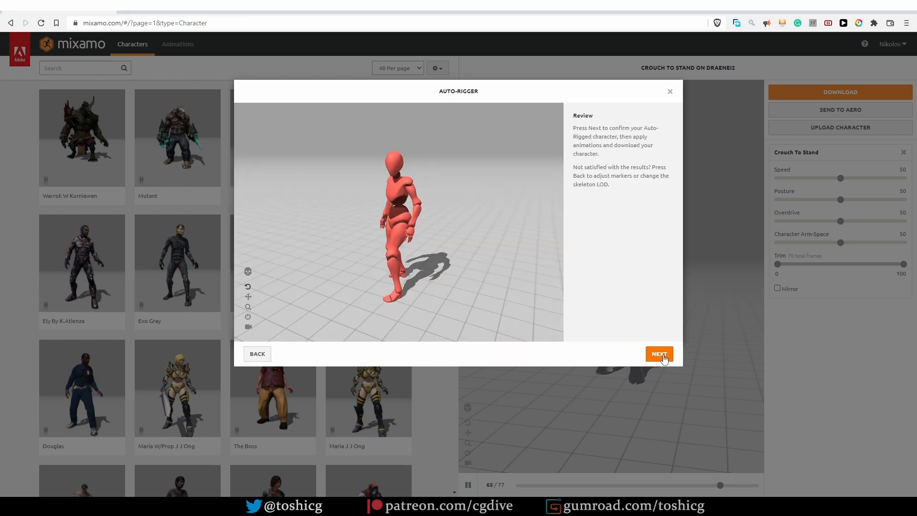
left_click(658, 353)
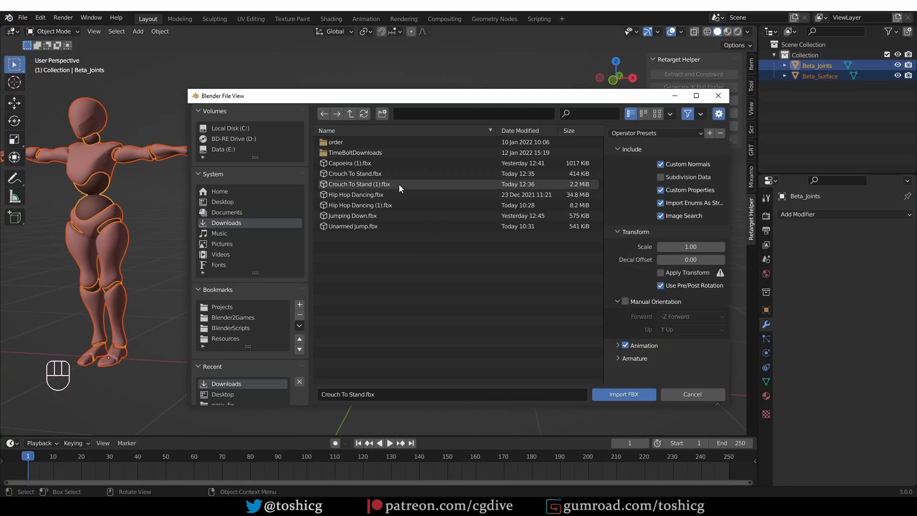
Step: Import the newest Crouch To Stand (1).fbx download into the Blender scene
left_click(623, 394)
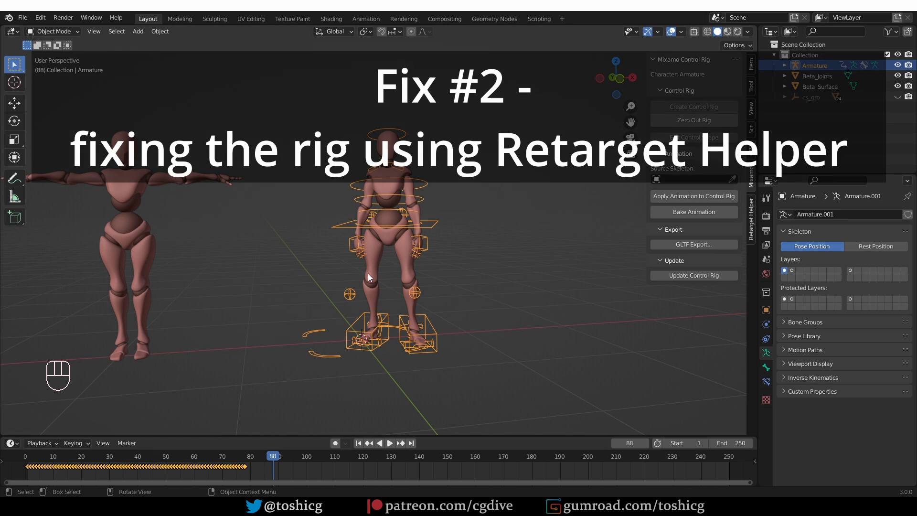
mouse_move(639, 241)
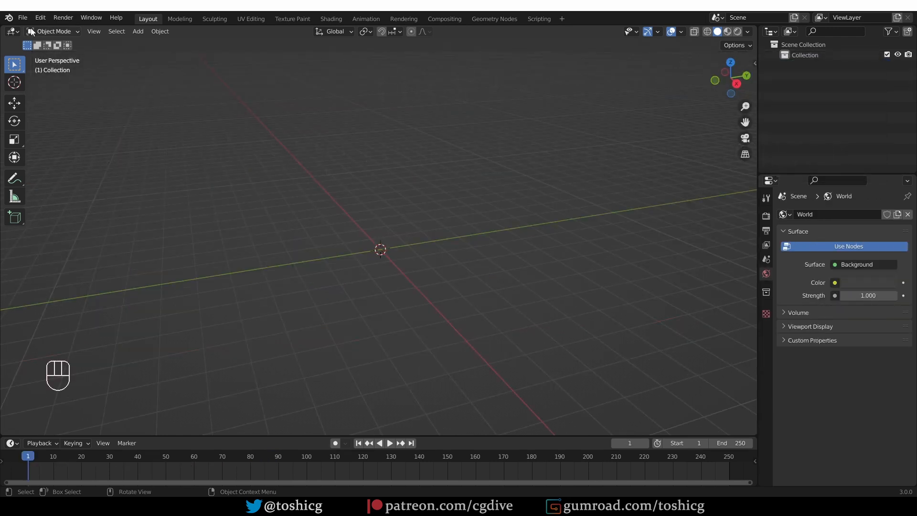
Step: Import xbot.fbx from the easy_fix folder with Automatic Bone Orientation and select its armature
left_click(22, 17)
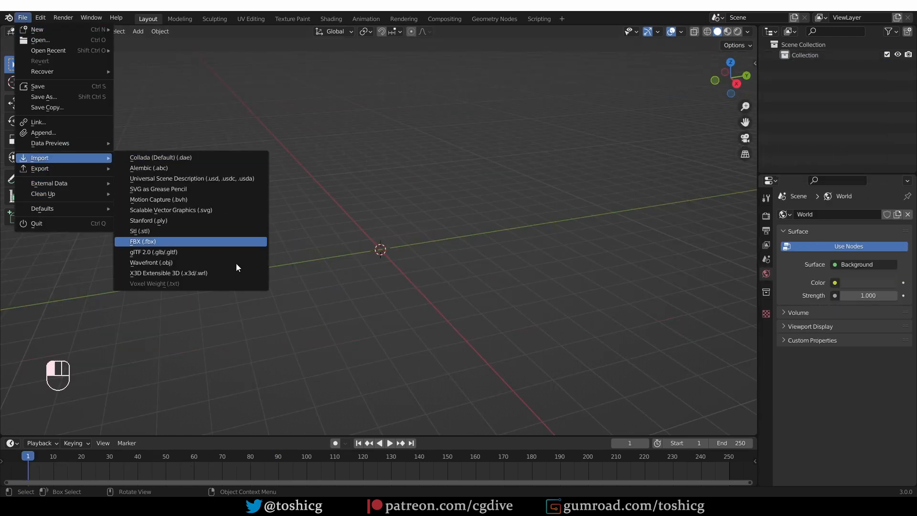
left_click(142, 241)
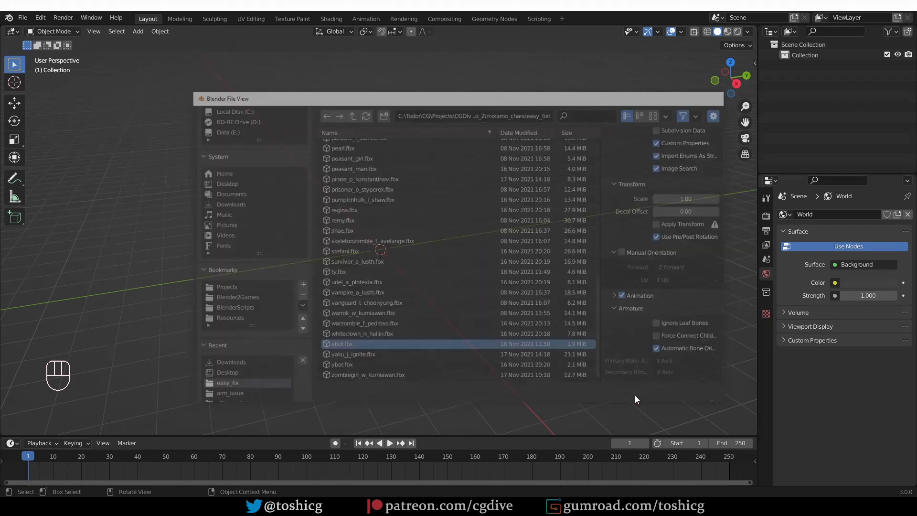
double_click(342, 343)
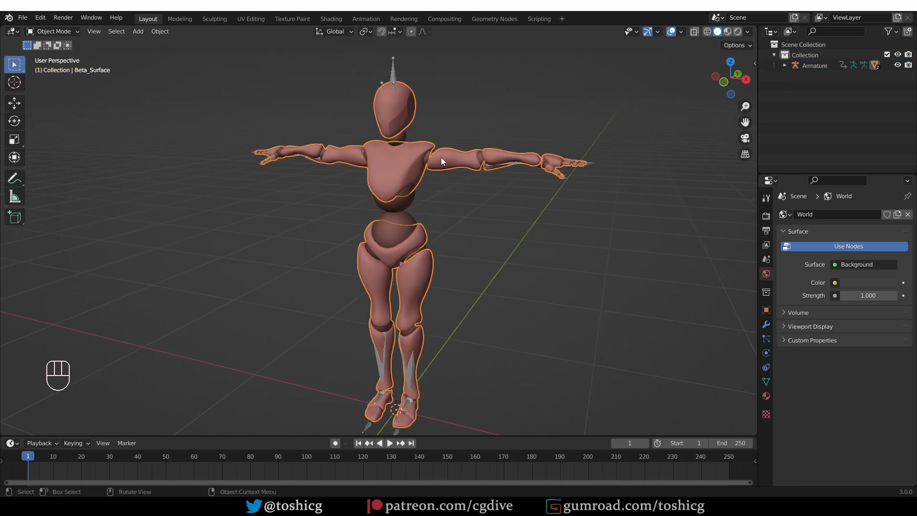
left_click(814, 65)
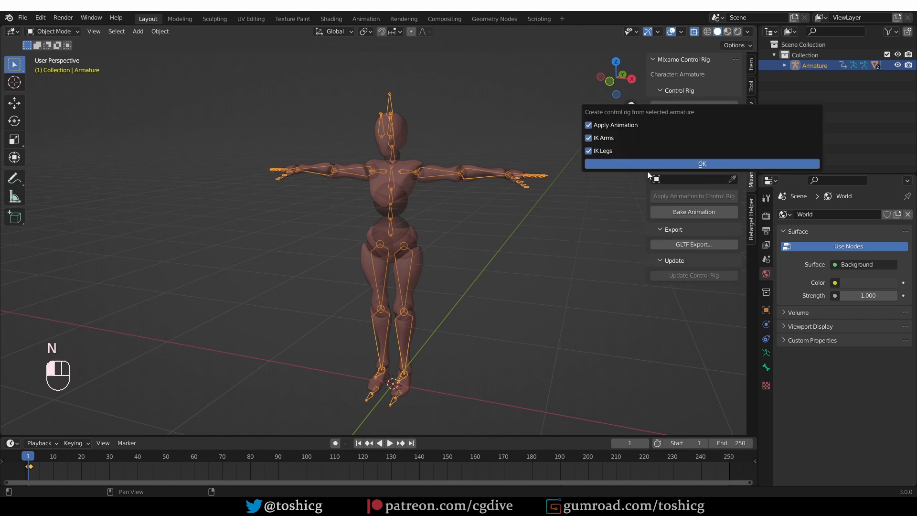
Step: Run Retarget Helper's Mixamo Cleanup on the xbot armature instead of building a control rig
left_click(701, 163)
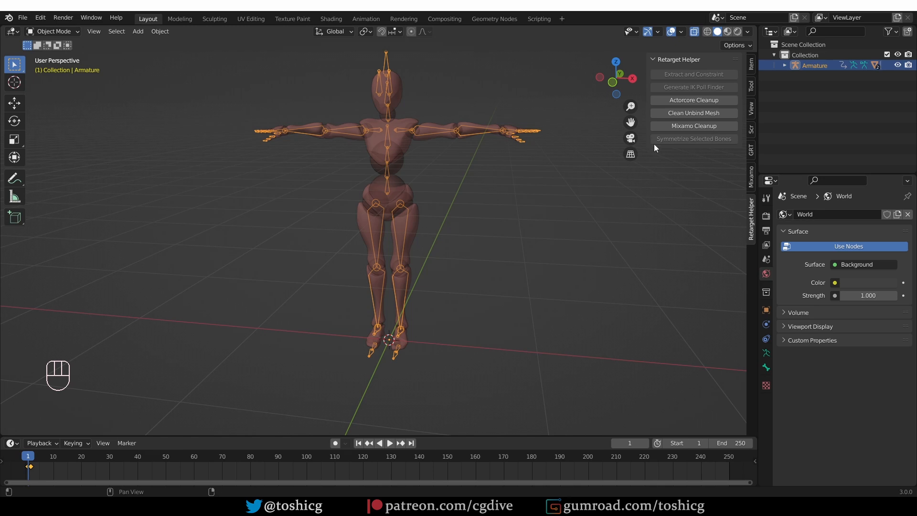
left_click(693, 125)
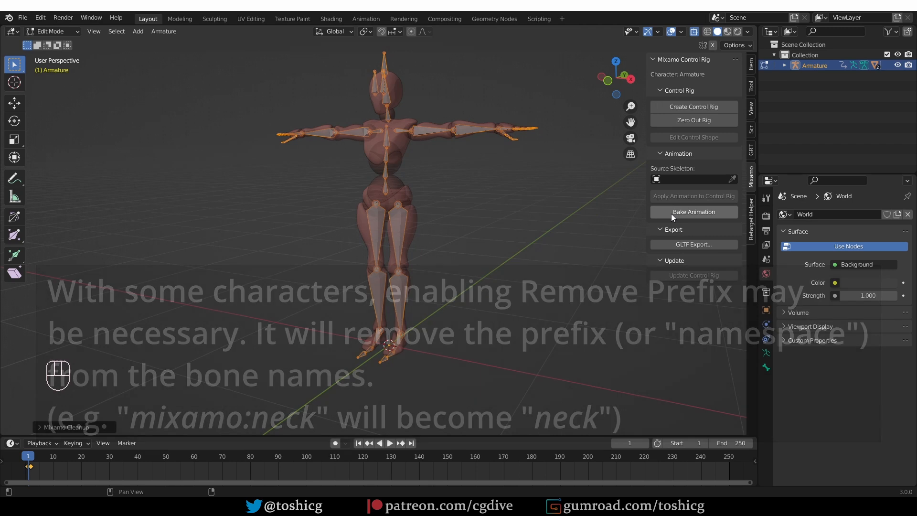
Step: Create the Mixamo control rig with IK arms and legs and enter Pose Mode
left_click(693, 106)
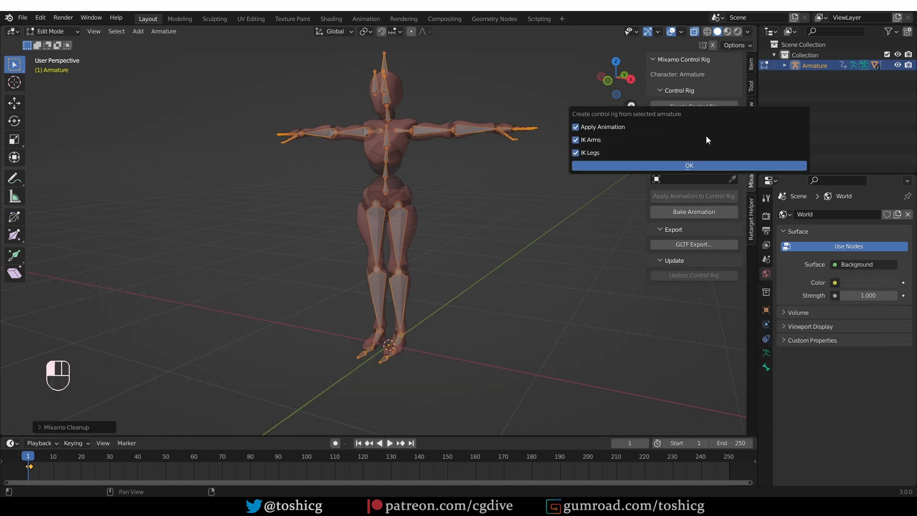
left_click(688, 165)
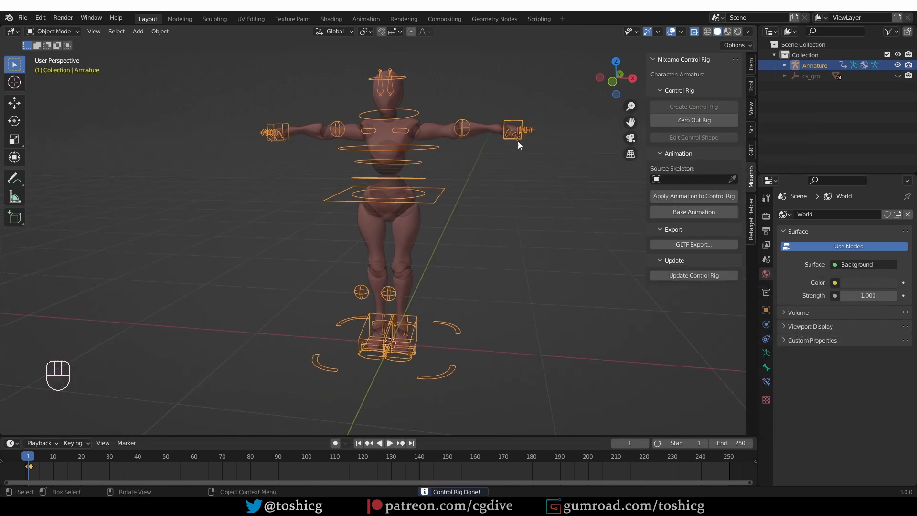
key("Tab")
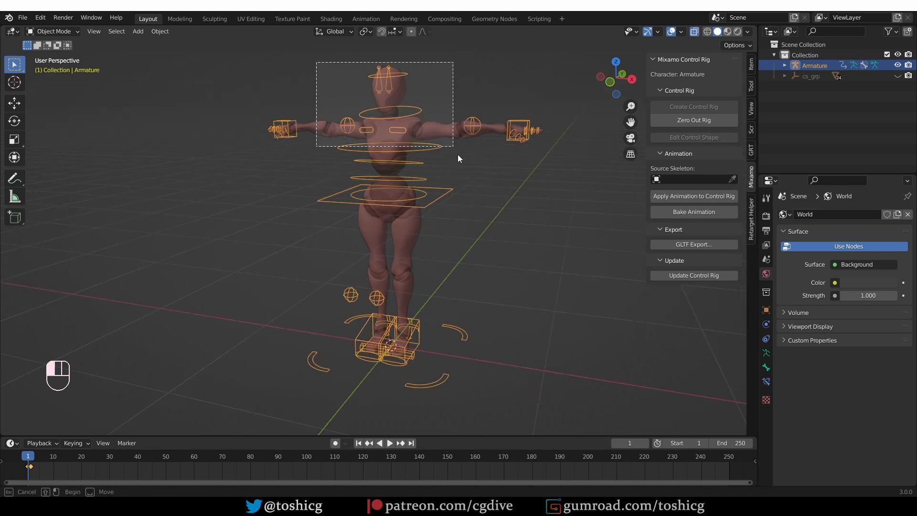
Step: Export the rigged character to the Desktop as xbot3.fbx with Only Deform Bones
left_click(22, 17)
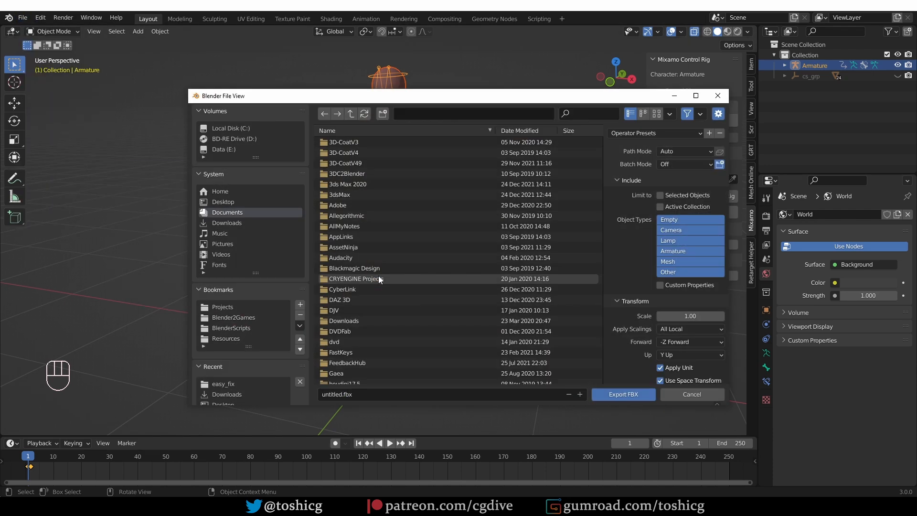
left_click(222, 201)
type("xbot3")
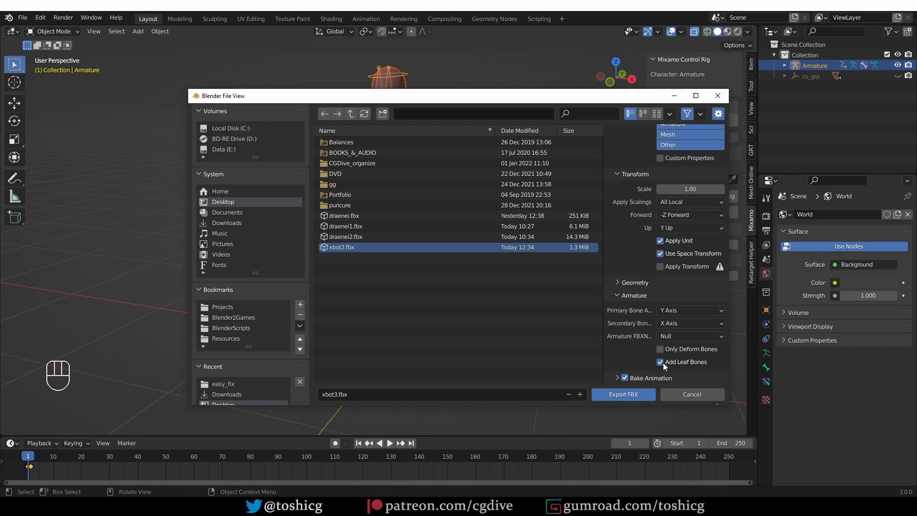
left_click(660, 361)
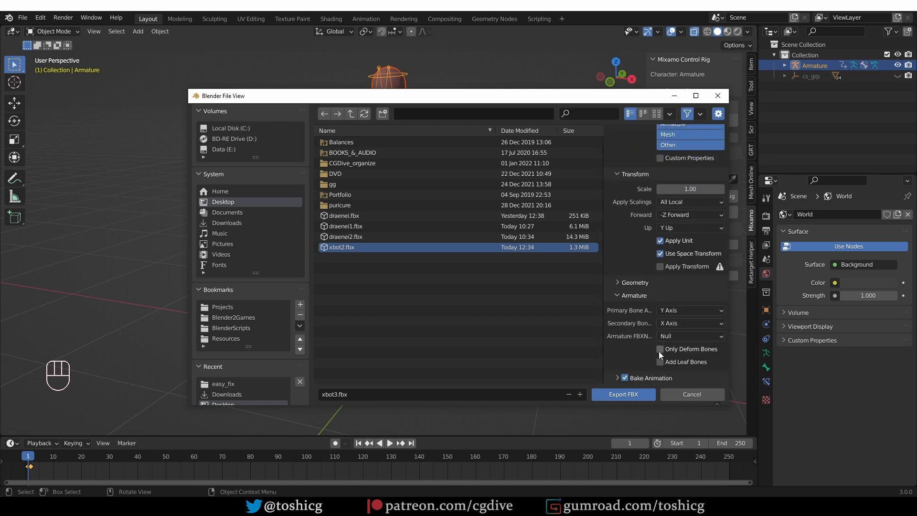
left_click(660, 349)
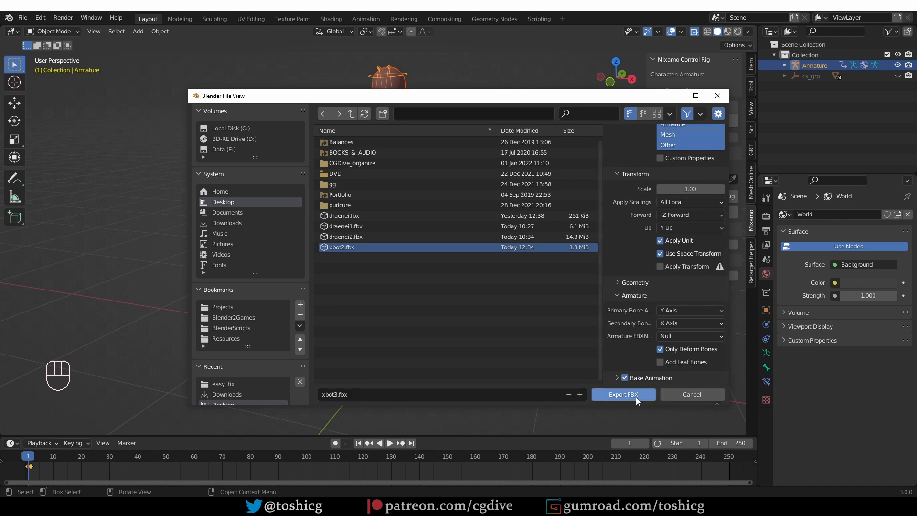
left_click(623, 394)
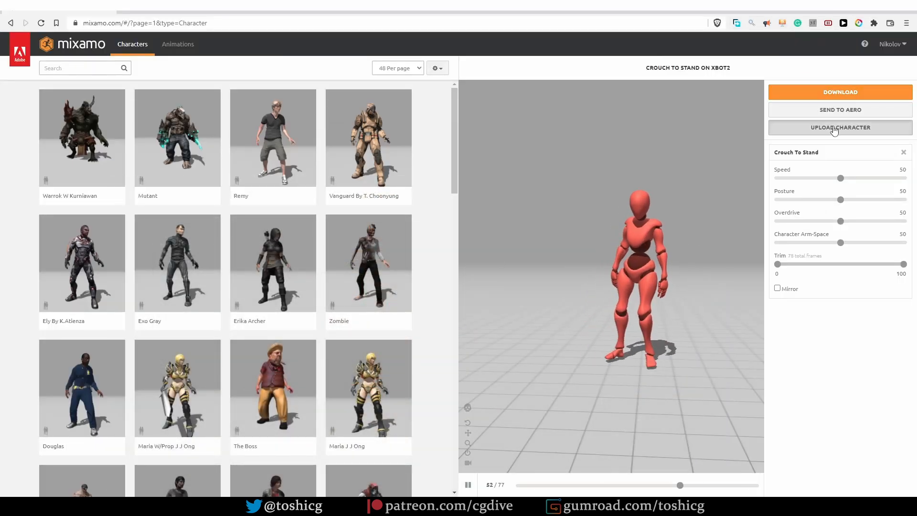
Step: Upload xbot3.fbx to Mixamo, confirm the auto-rig, and play Crouch To Stand on it
left_click(840, 127)
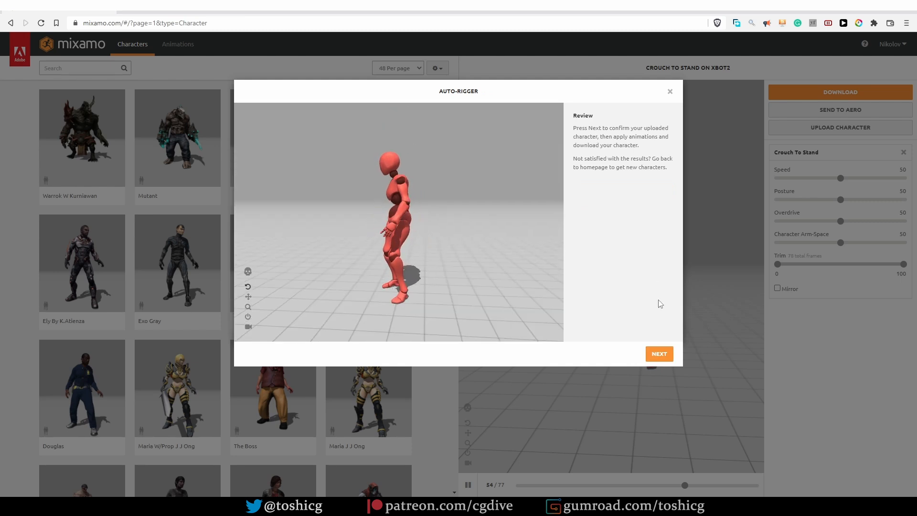
left_click(658, 353)
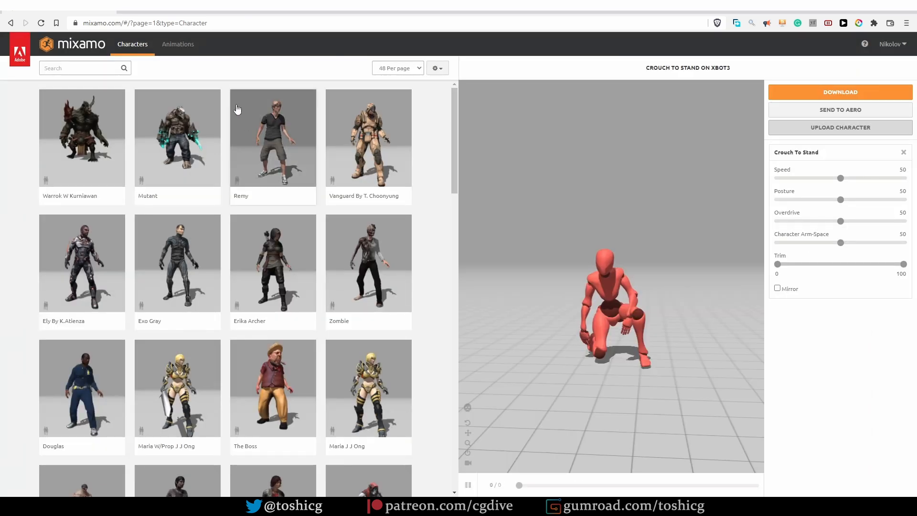
left_click(177, 44)
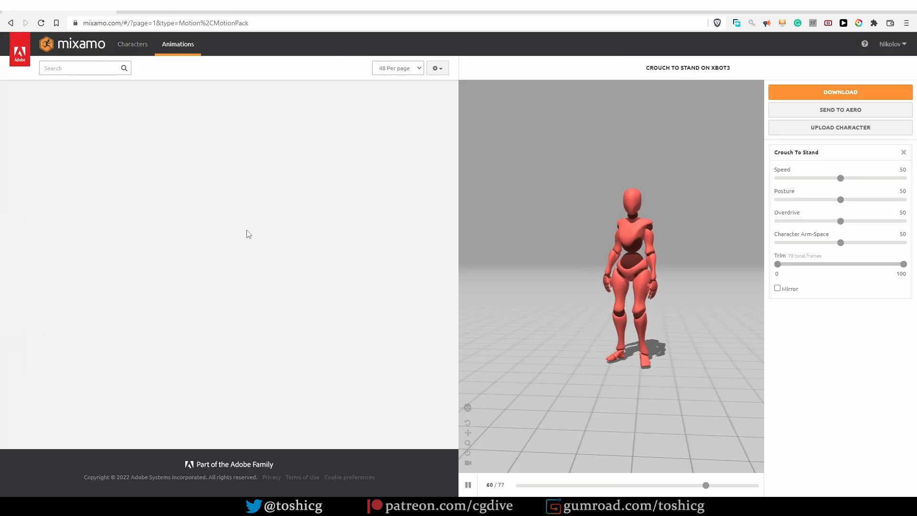
left_click(177, 262)
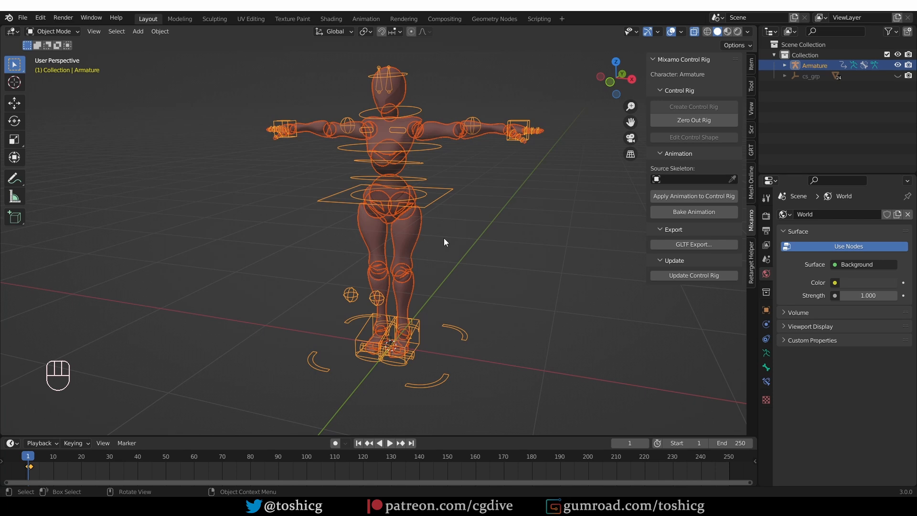
Step: Back in Blender, clear the scene of the rigged character
key("Tab")
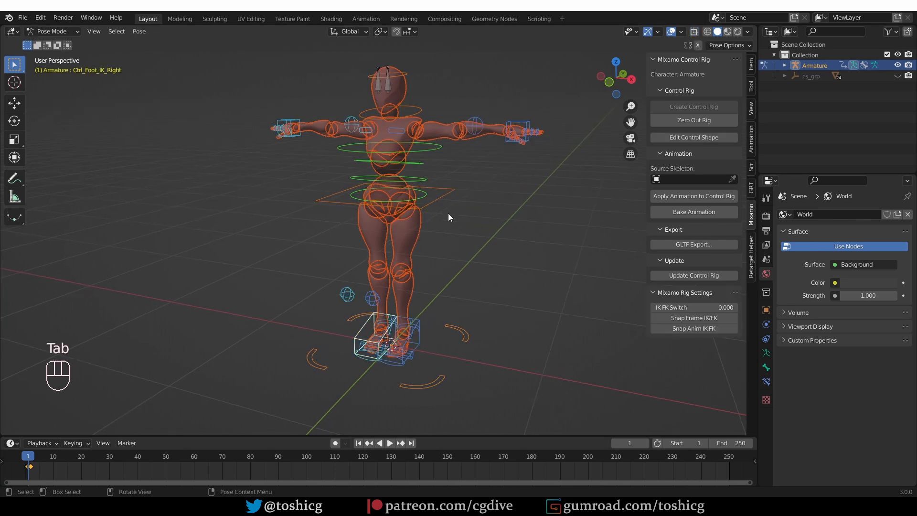
key("Tab")
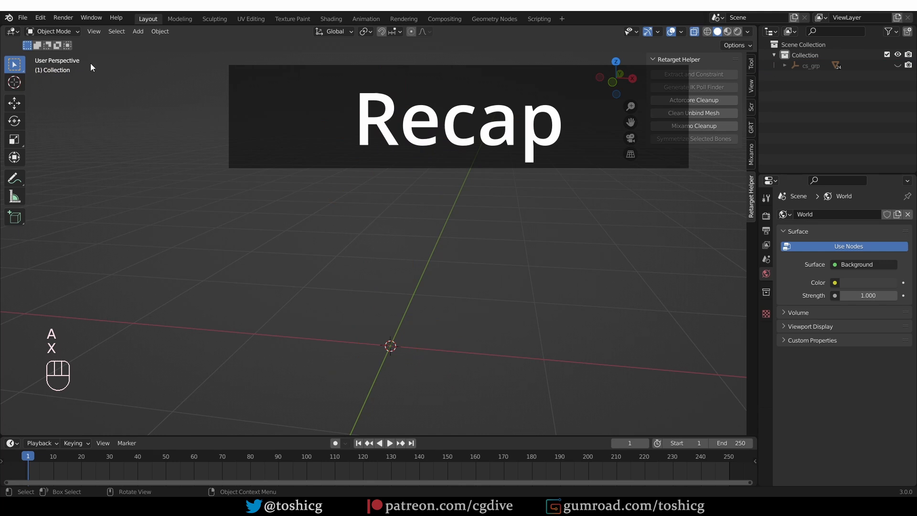
mouse_move(79, 182)
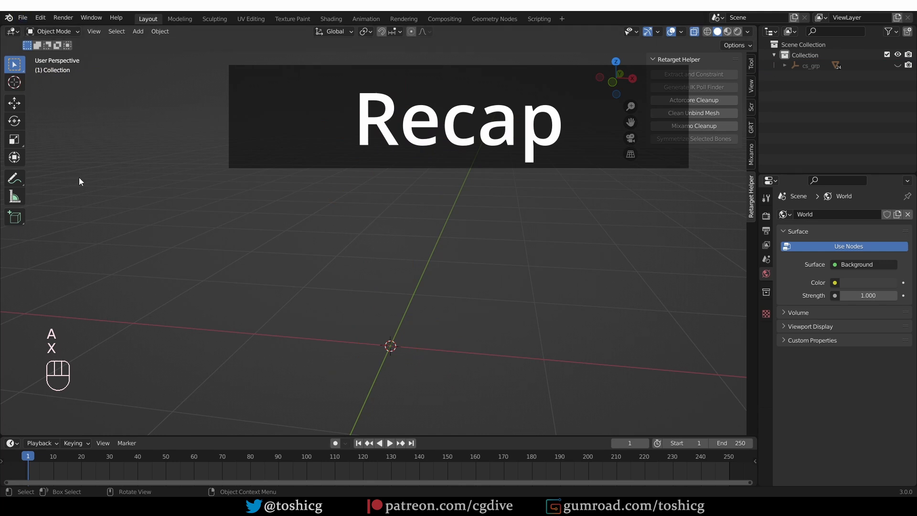
Step: Import a character FBX from the OK folder
left_click(22, 17)
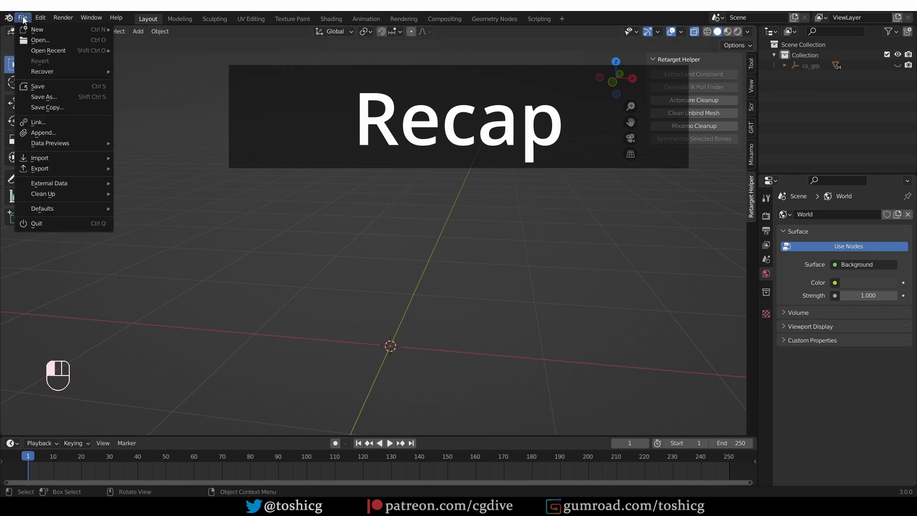
left_click(39, 157)
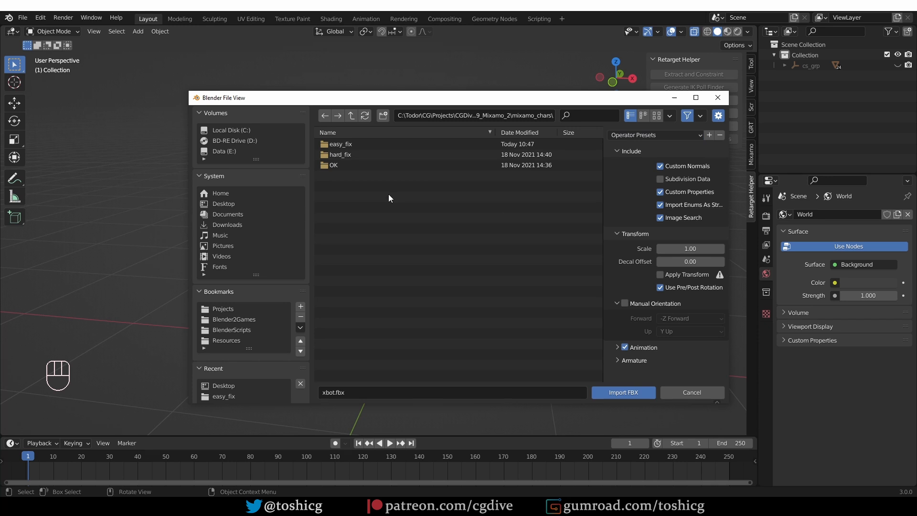
double_click(332, 165)
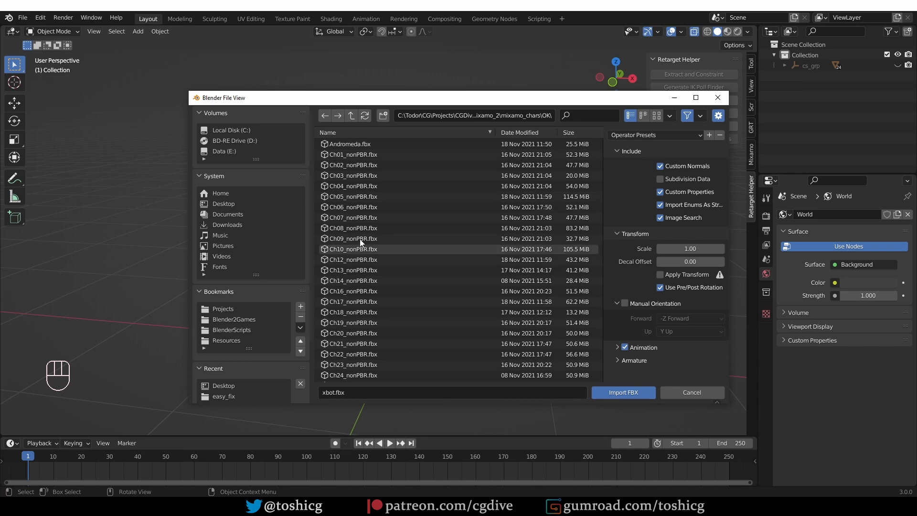
left_click(622, 393)
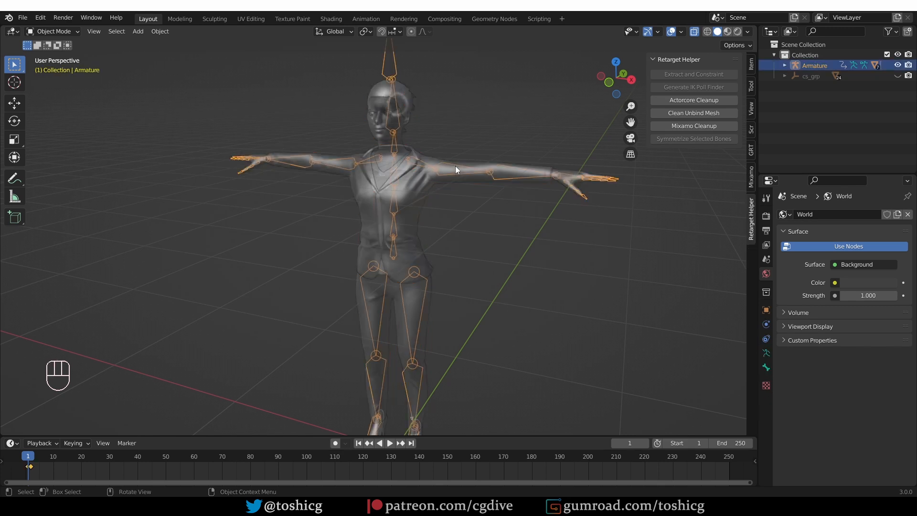
Step: Create its control rig and move the left hand control to test it
left_click(751, 176)
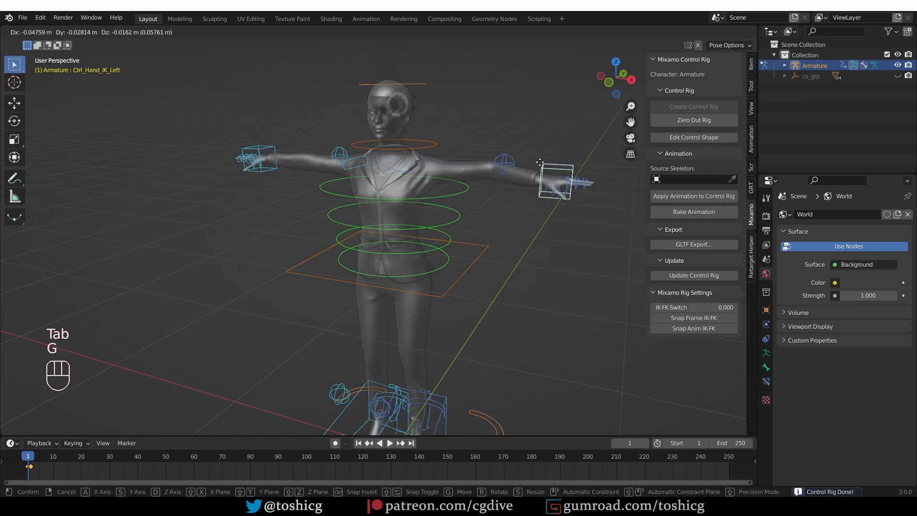
key("Tab")
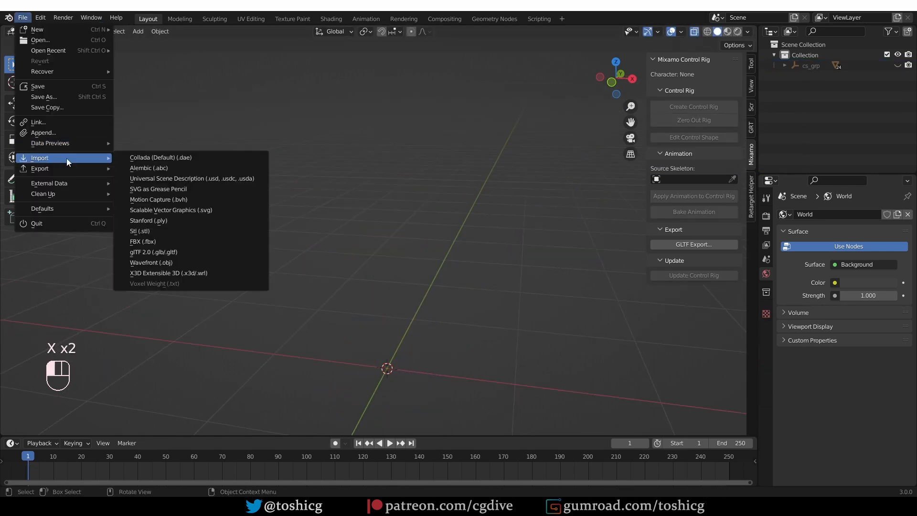
Step: Browse the hard_fix and easy_fix folders and pick eve_j_gonzales.fbx with Automatic Bone Orientation
left_click(143, 241)
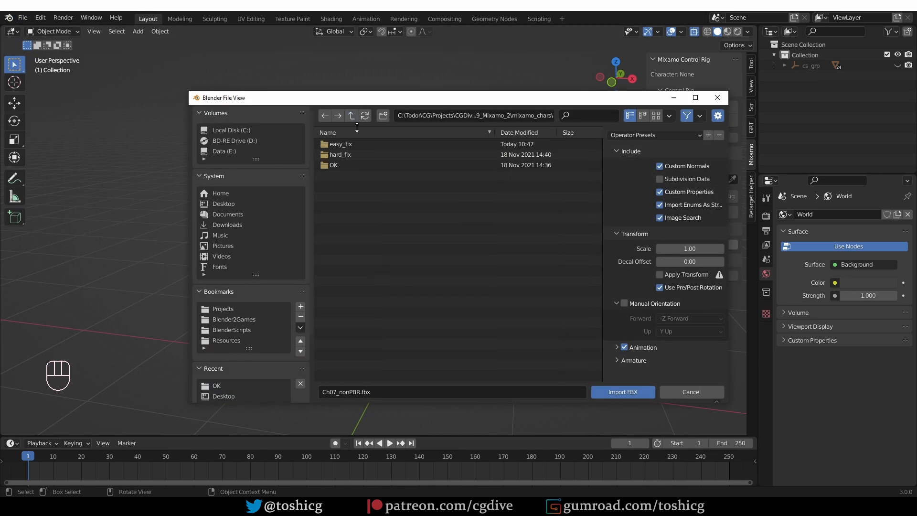
double_click(340, 155)
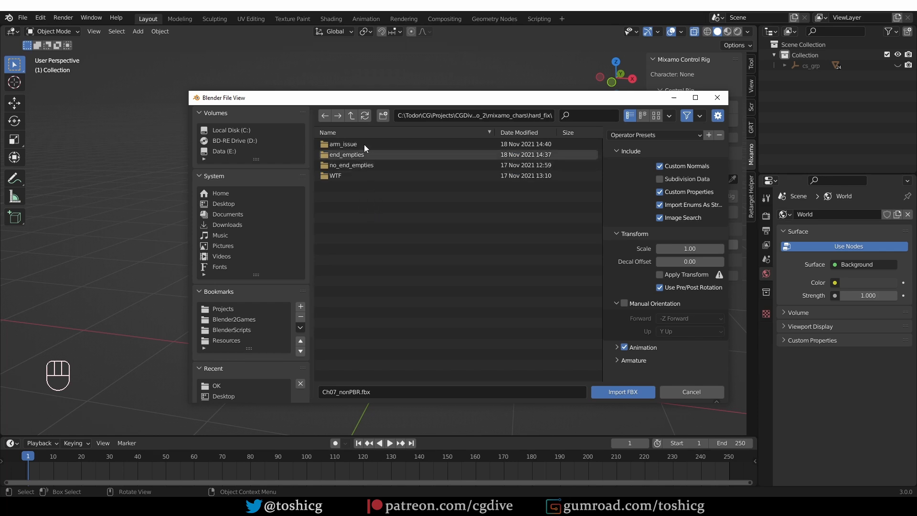
left_click(622, 392)
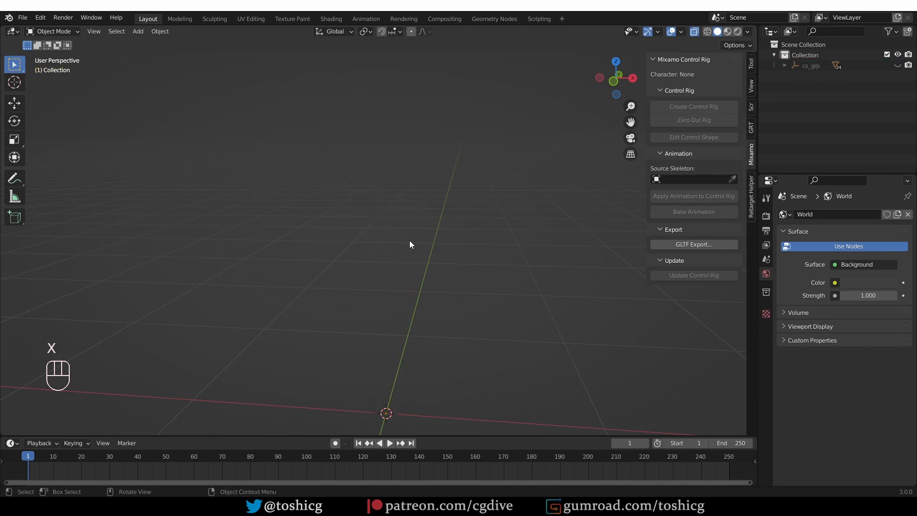
left_click(22, 17)
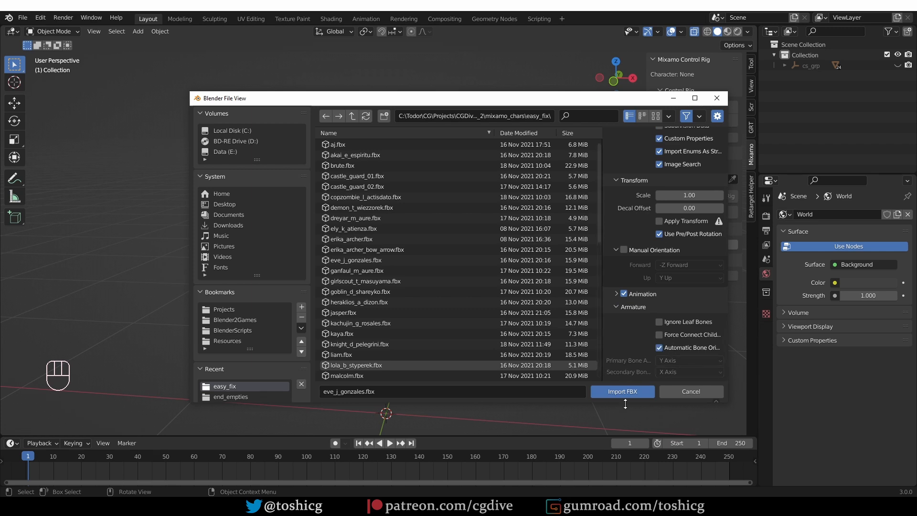
Step: Import eve_j_gonzales, apply Mixamo Cleanup, create her control rig and test it in Pose Mode
left_click(622, 391)
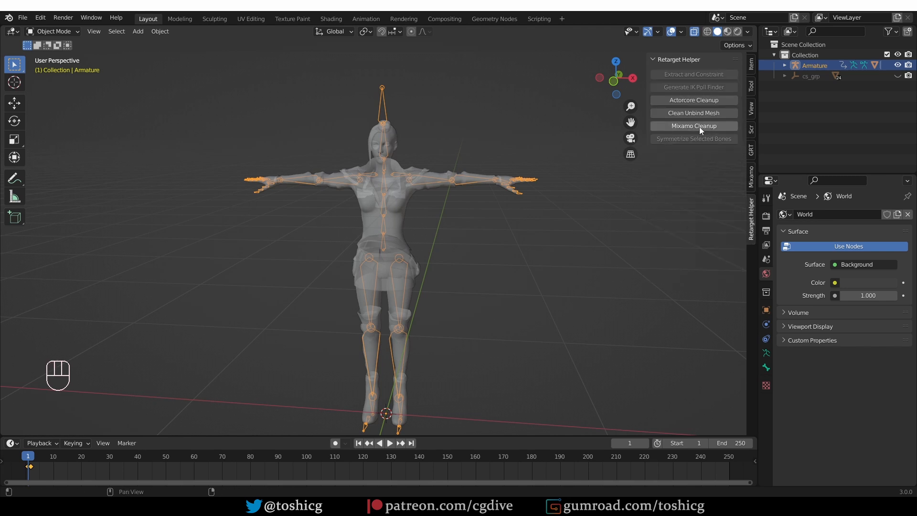
left_click(694, 126)
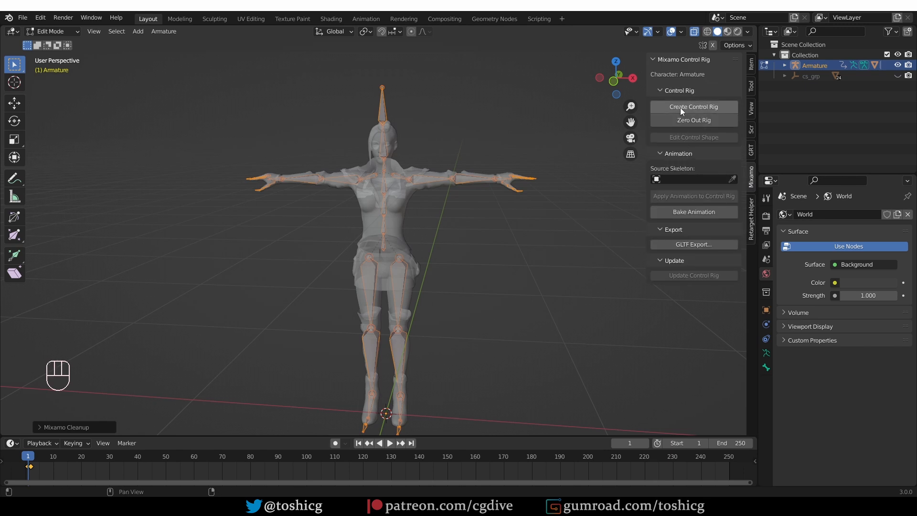
left_click(693, 106)
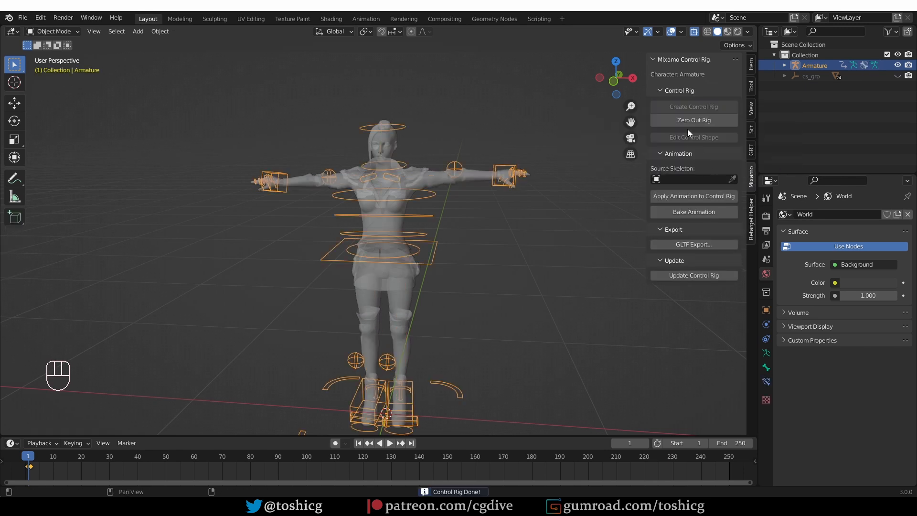
key("Tab")
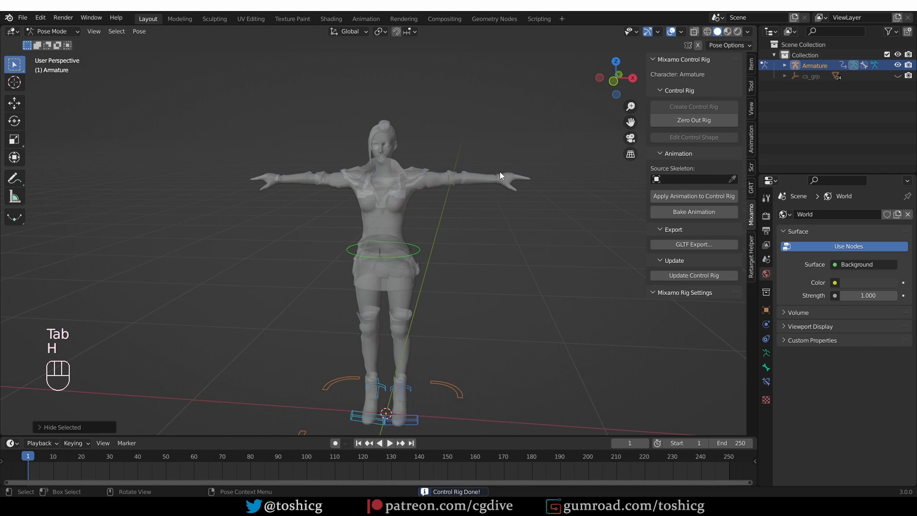
key("ctrl+z")
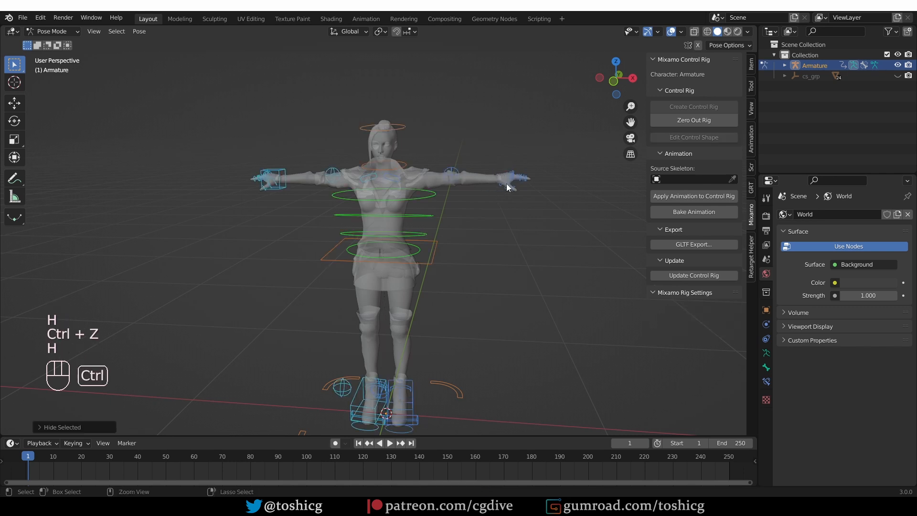